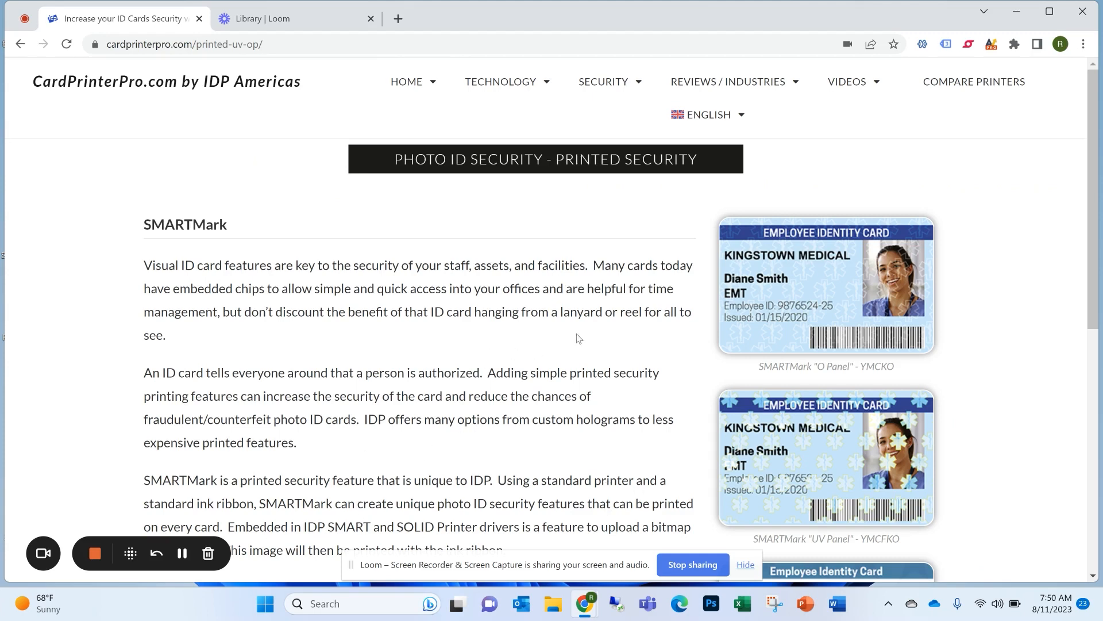
pyautogui.moveTo(600, 312)
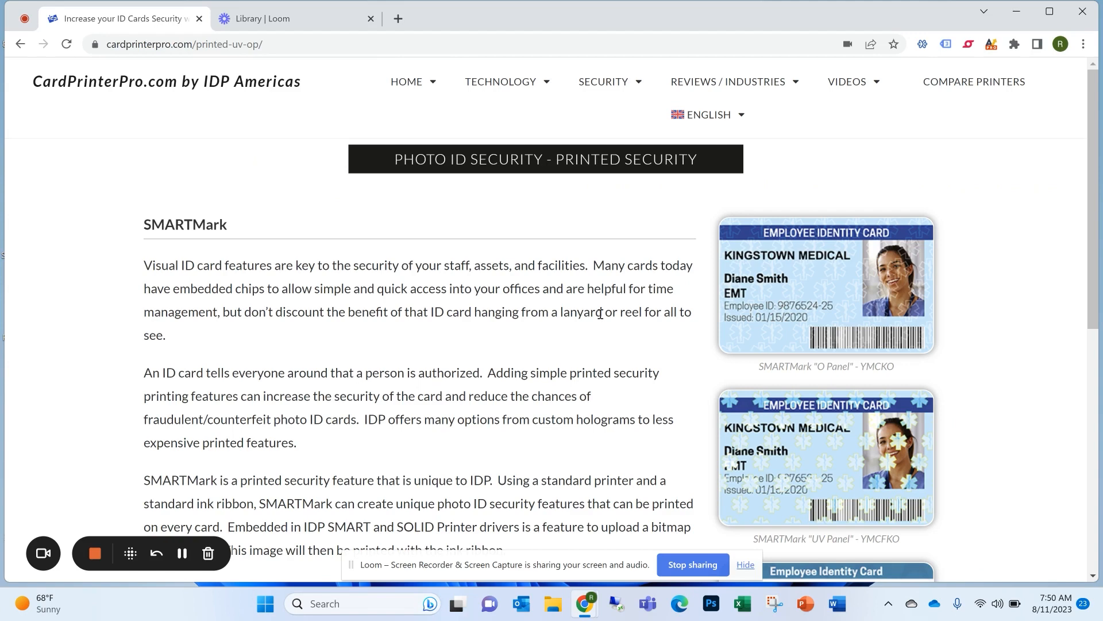
pyautogui.moveTo(977, 336)
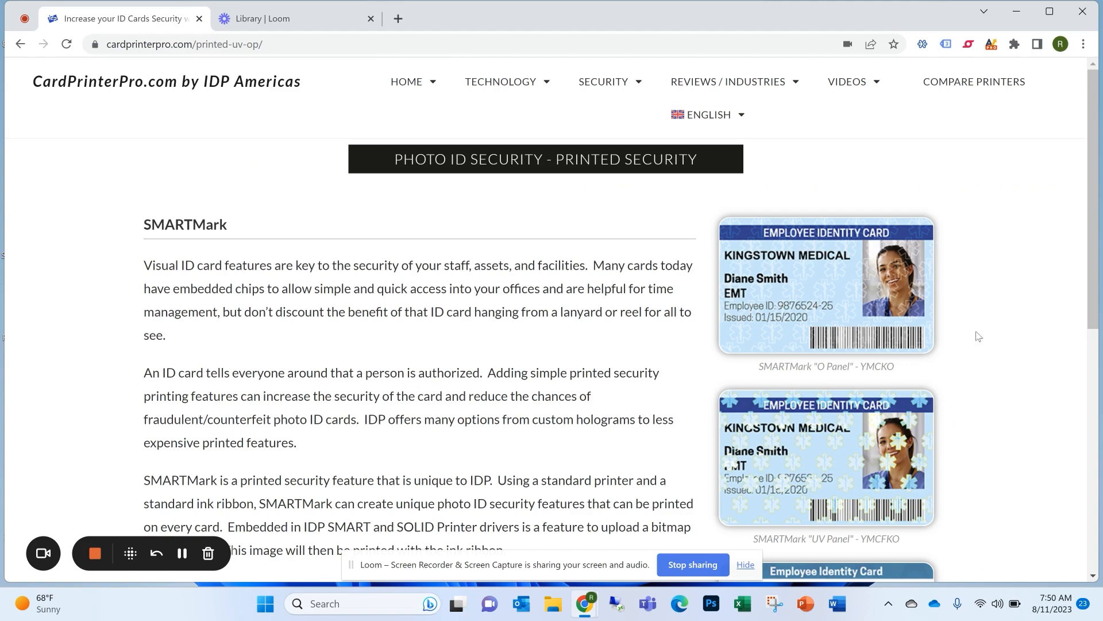
# - Scroll through the SMARTMark page about uploading a bitmap to the printer driver
pyautogui.scroll(-3)
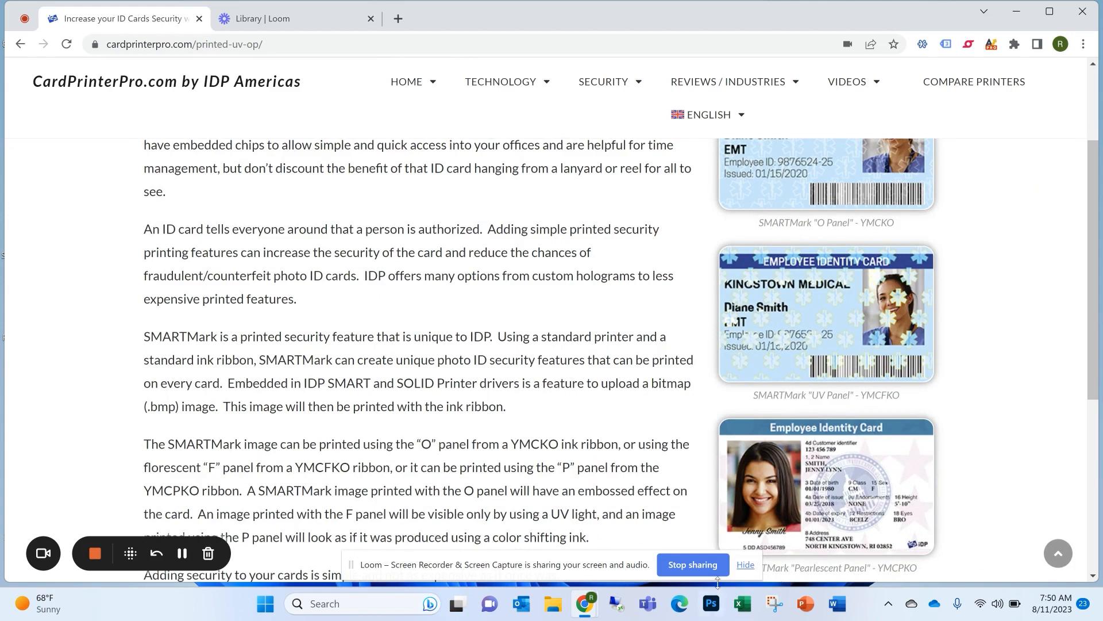
pyautogui.scroll(3)
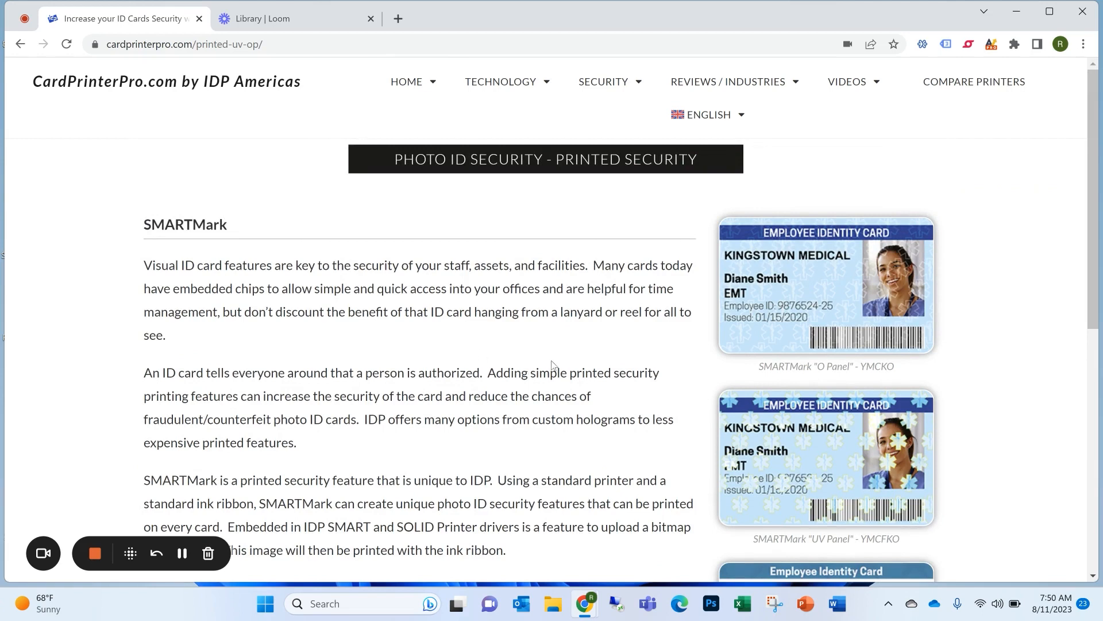
pyautogui.scroll(-3)
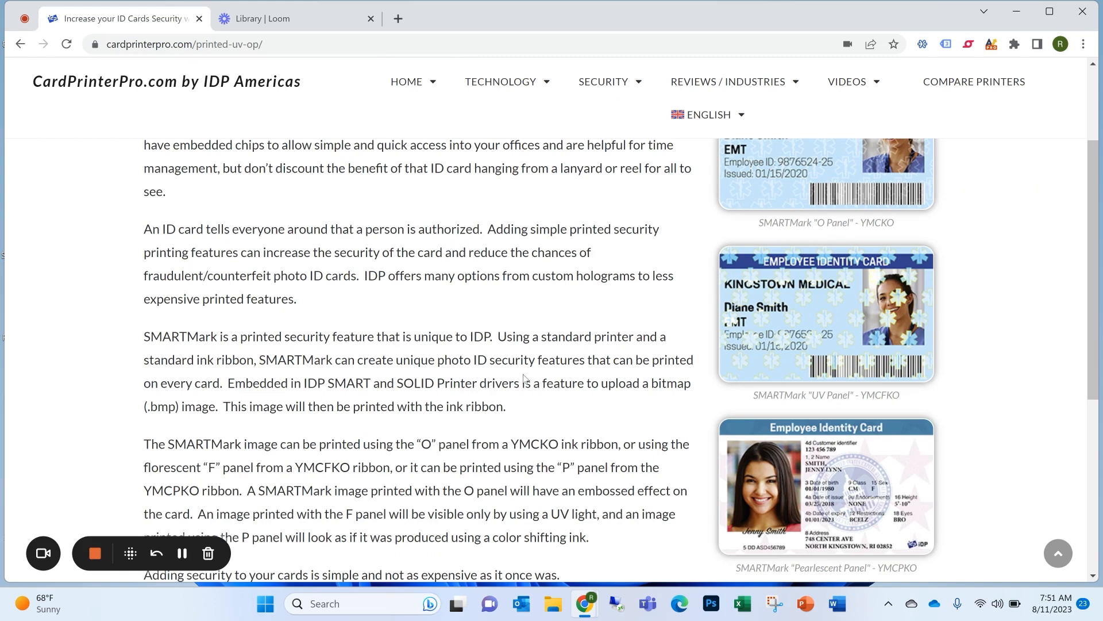
pyautogui.moveTo(587, 389)
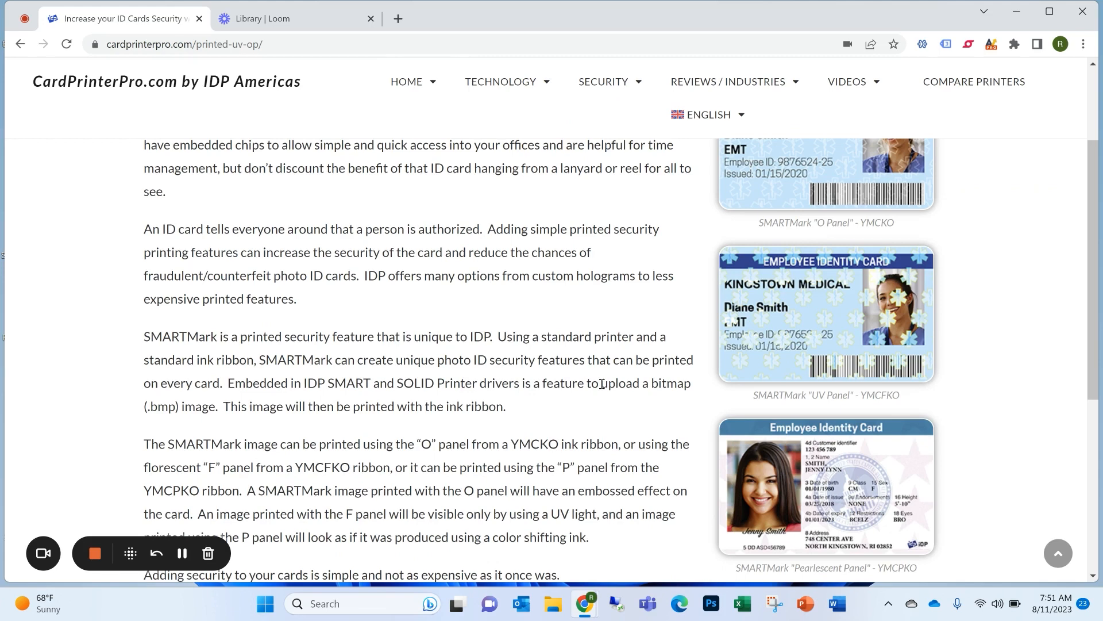
pyautogui.moveTo(571, 344)
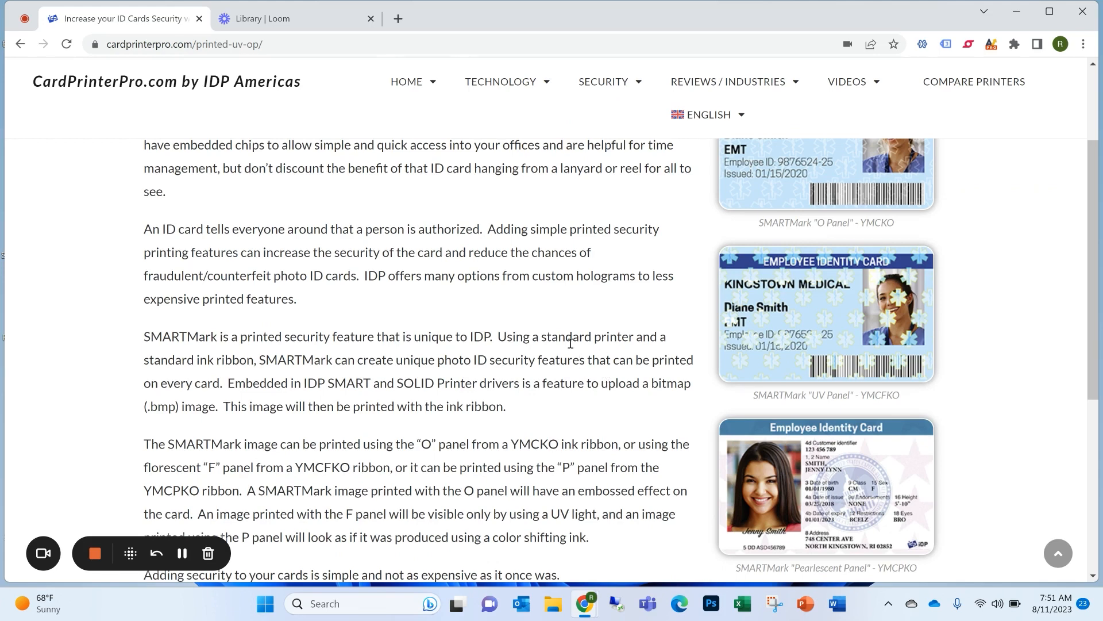
pyautogui.moveTo(678, 286)
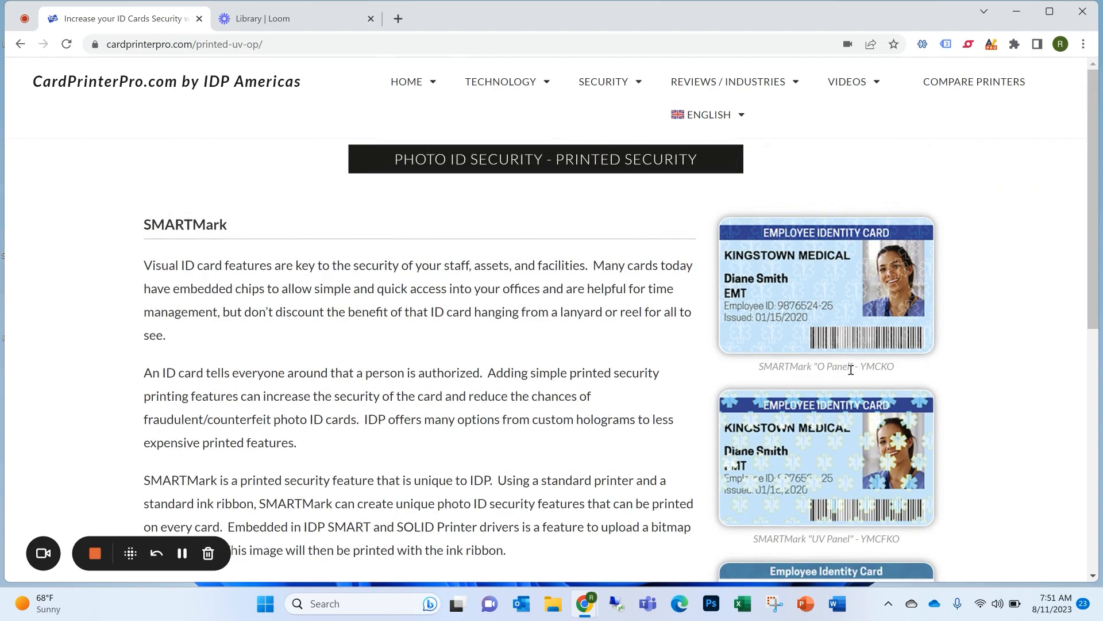
pyautogui.scroll(-3)
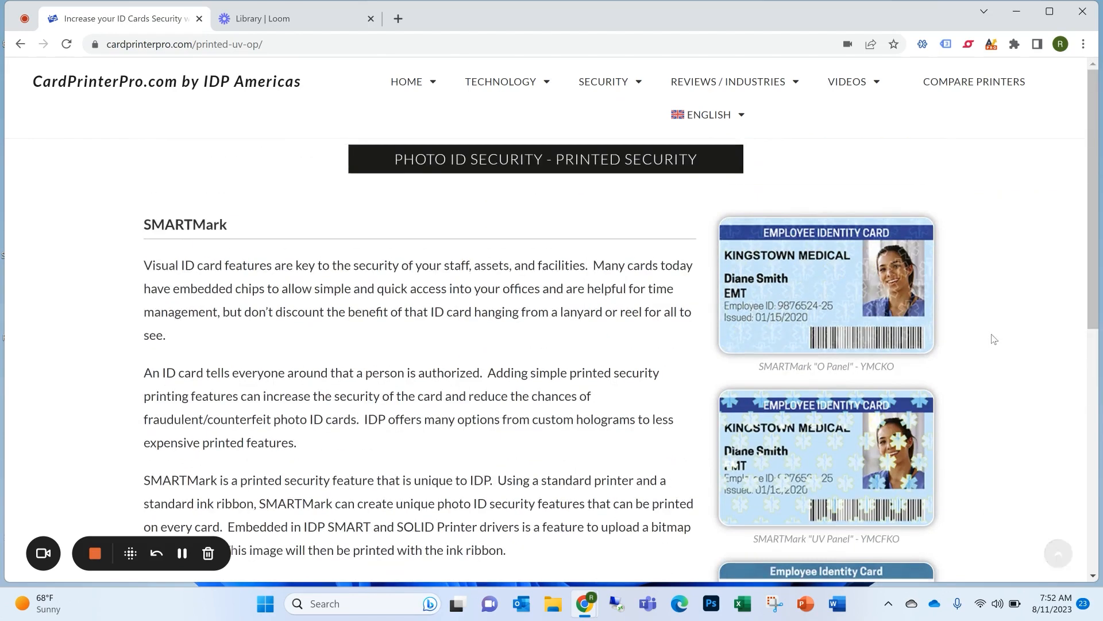
pyautogui.scroll(-3)
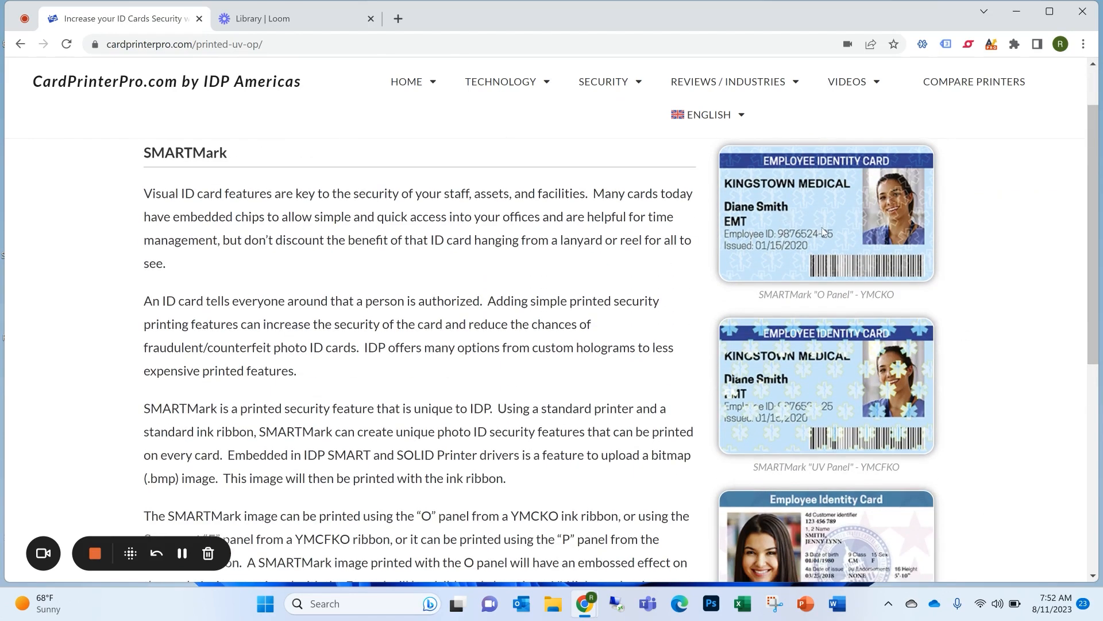
pyautogui.moveTo(835, 437)
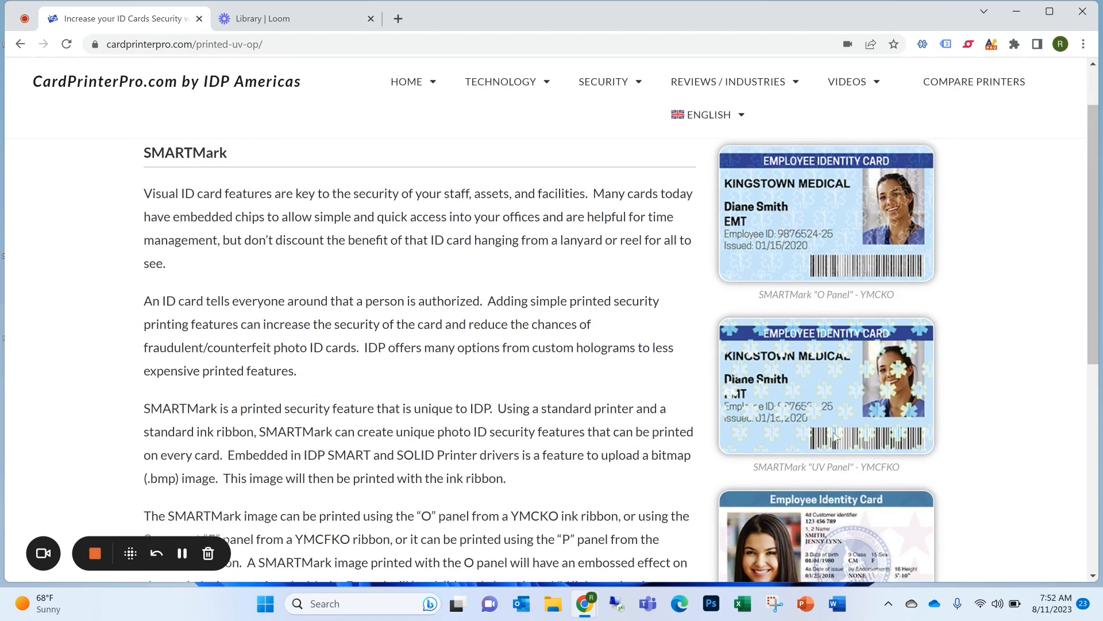
pyautogui.scroll(-3)
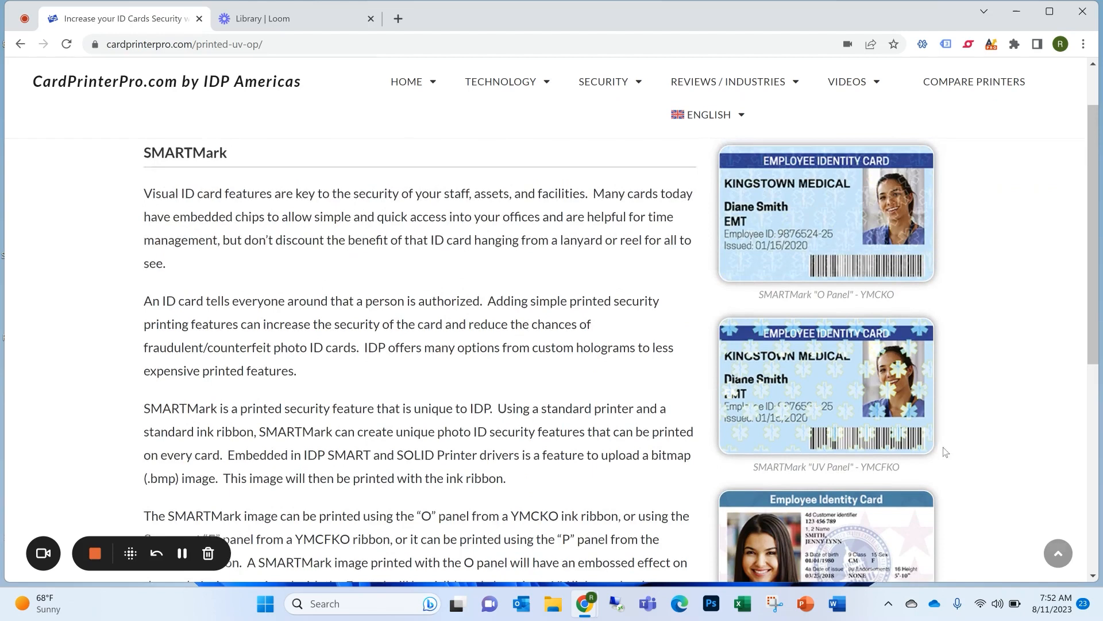
pyautogui.moveTo(531, 308)
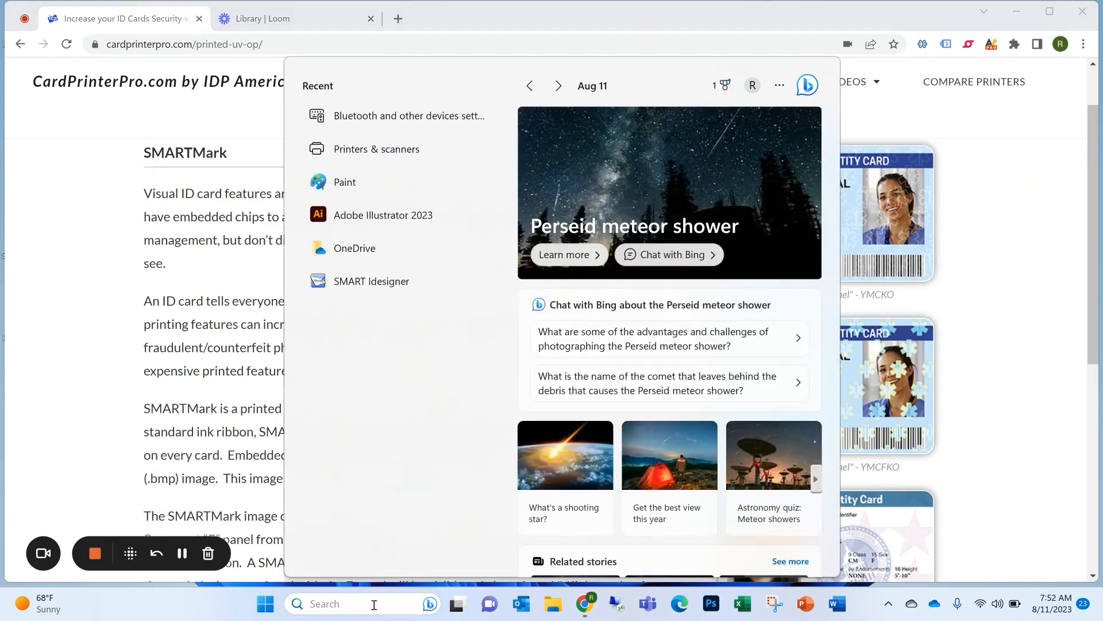
# - Search Start for 'paint' to launch Paint with a blank canvas
pyautogui.write('paint')
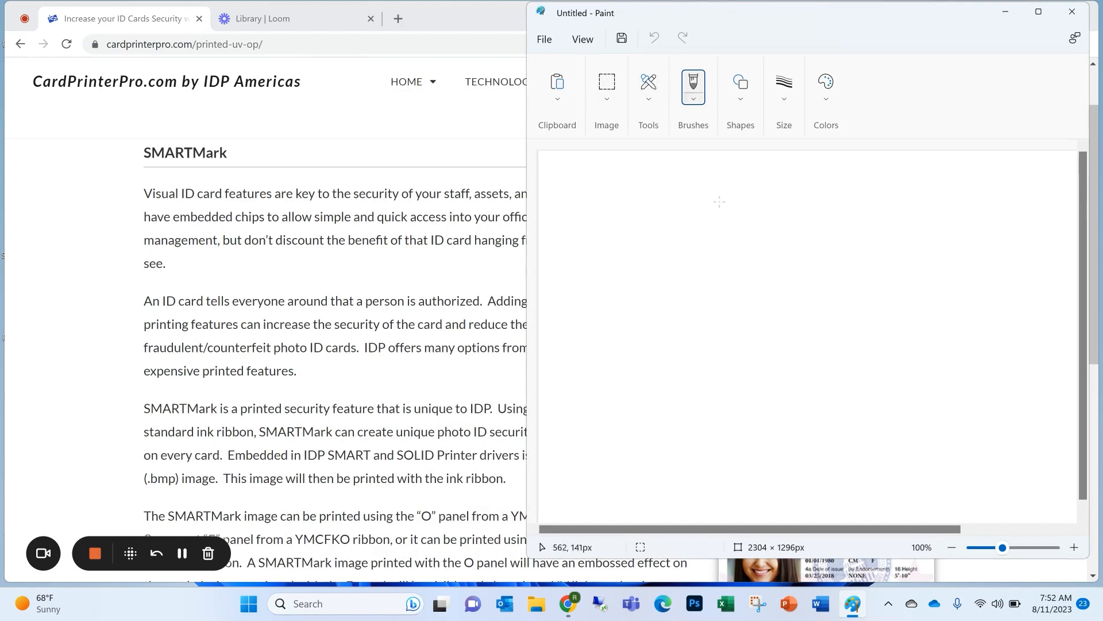
# - Set the canvas width to 1012 and height to 636 pixels in Image Properties
pyautogui.click(544, 38)
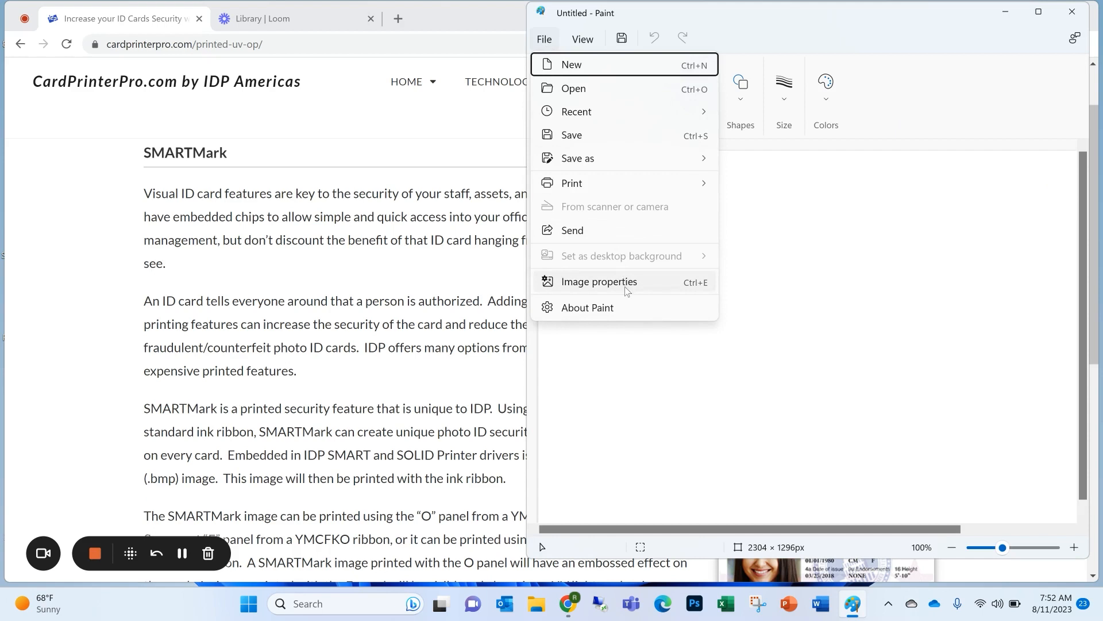
pyautogui.click(598, 281)
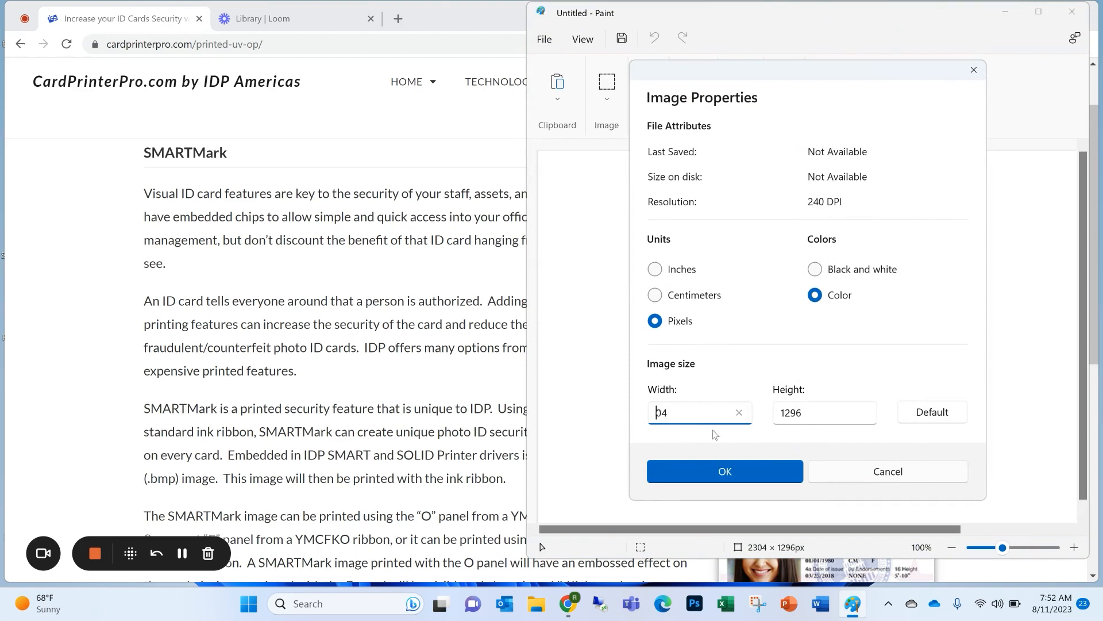
pyautogui.click(737, 413)
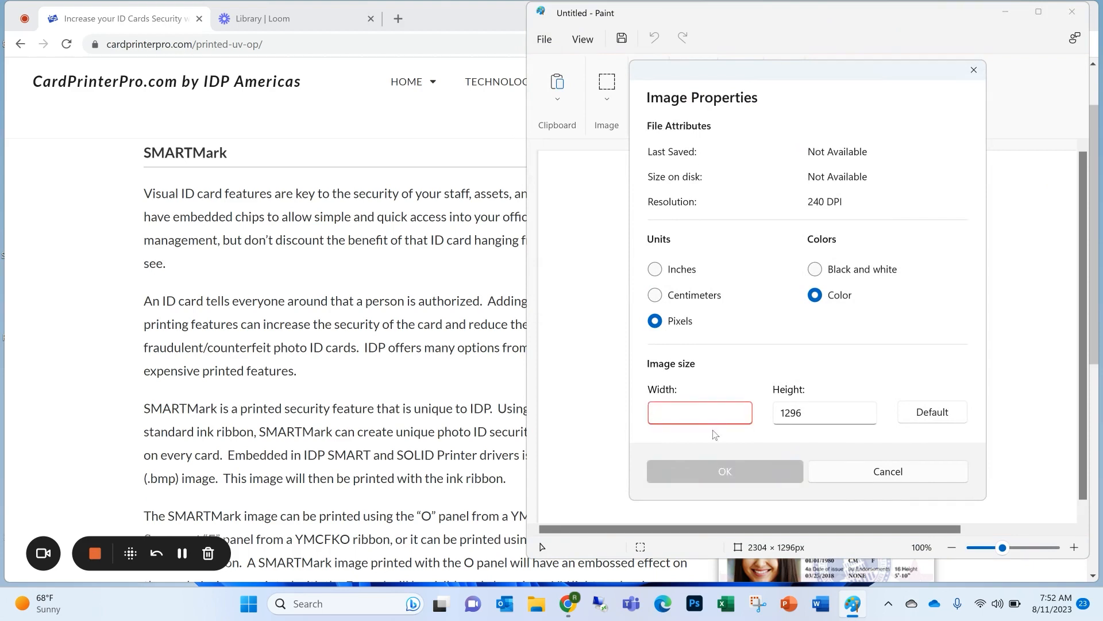
pyautogui.write('1012')
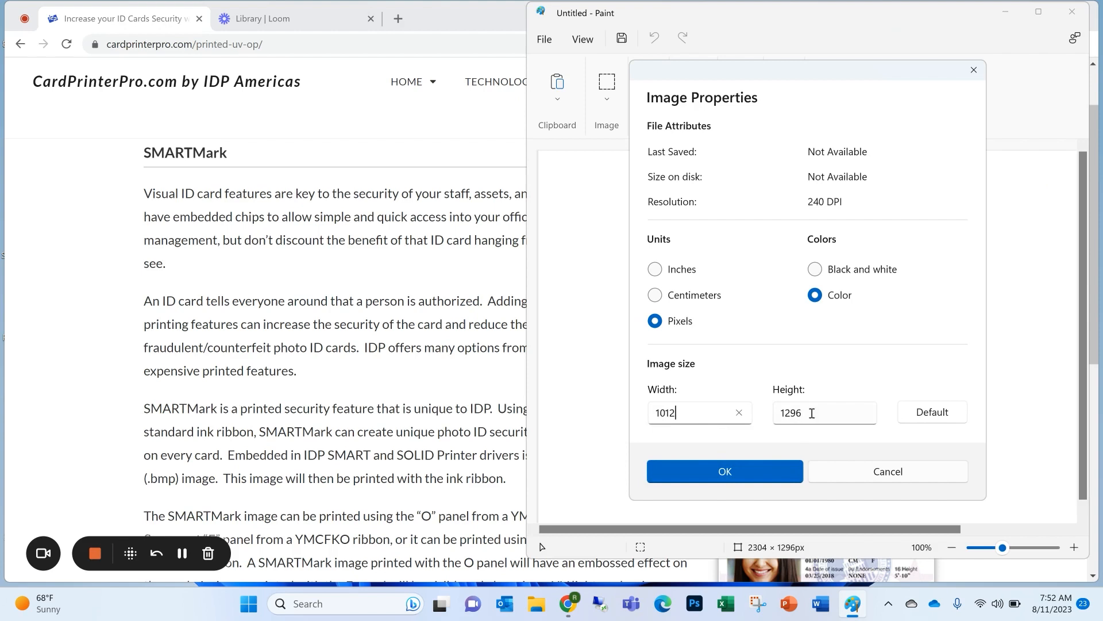
pyautogui.click(824, 412)
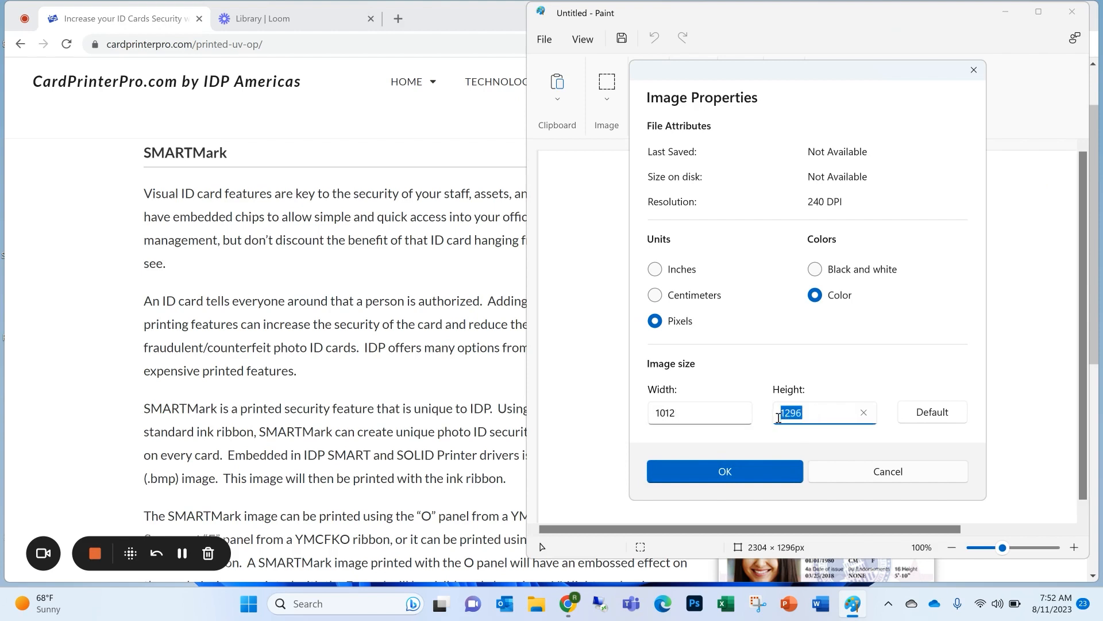
pyautogui.write('636')
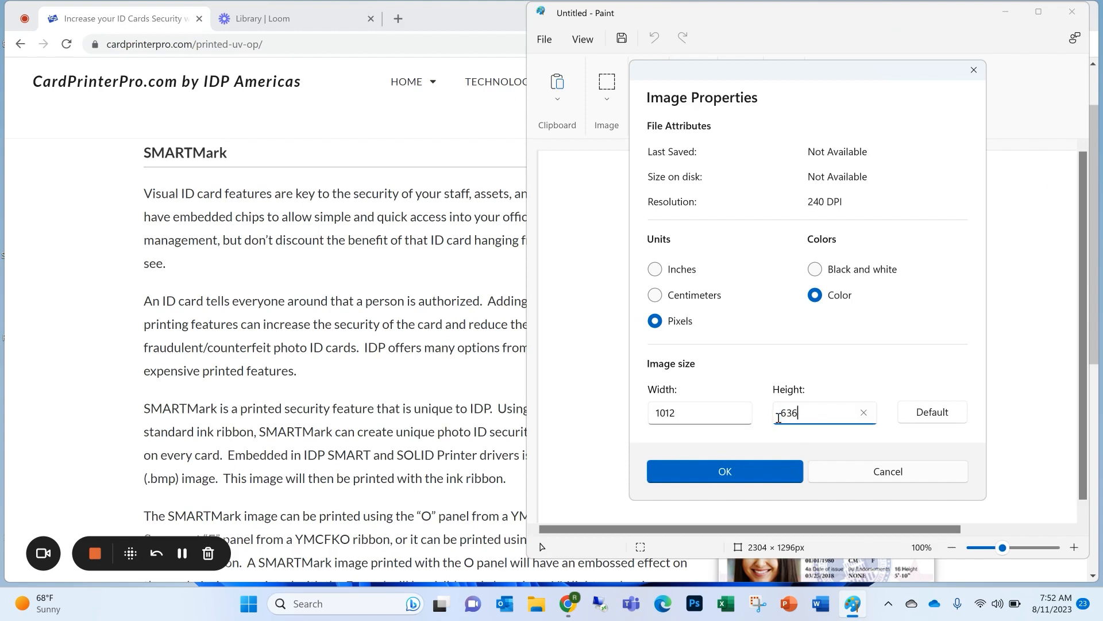
pyautogui.click(725, 470)
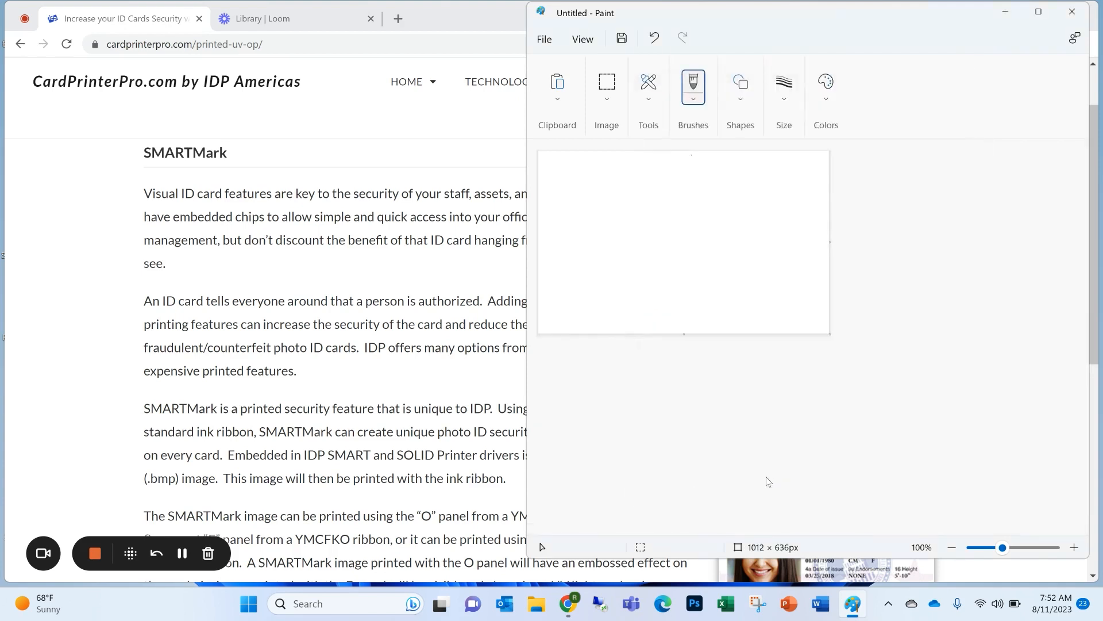
pyautogui.moveTo(633, 306)
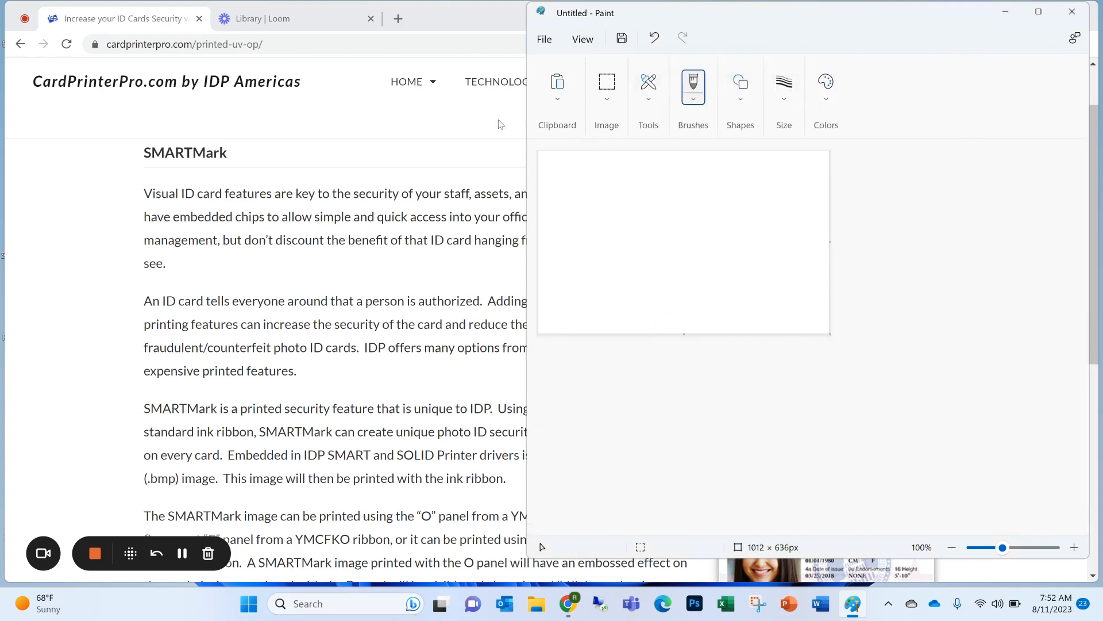
pyautogui.moveTo(691, 227)
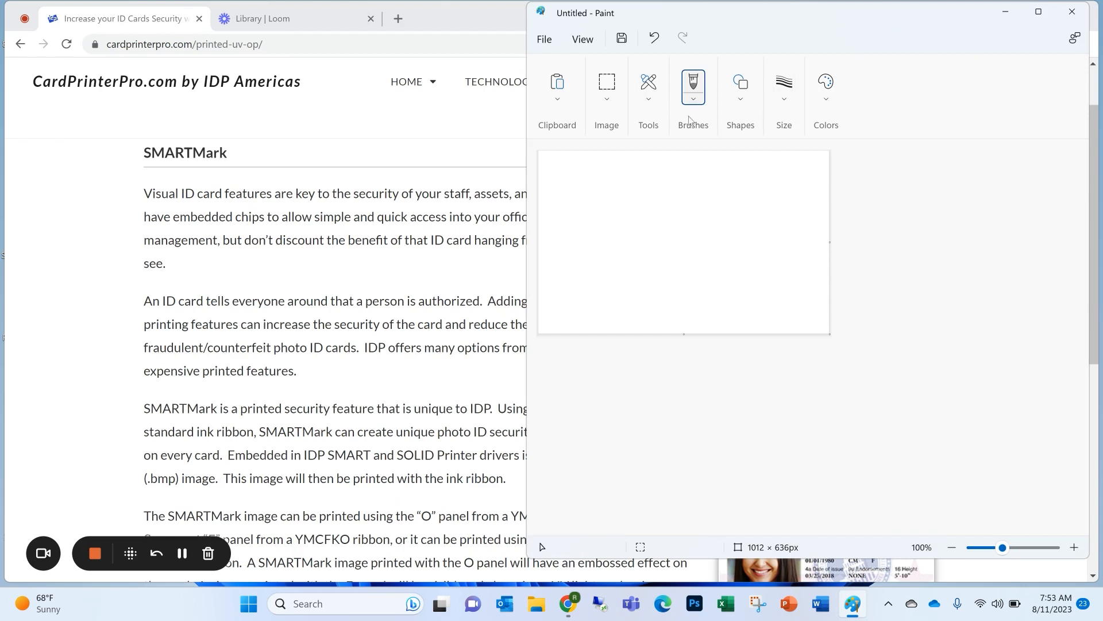
pyautogui.moveTo(806, 154)
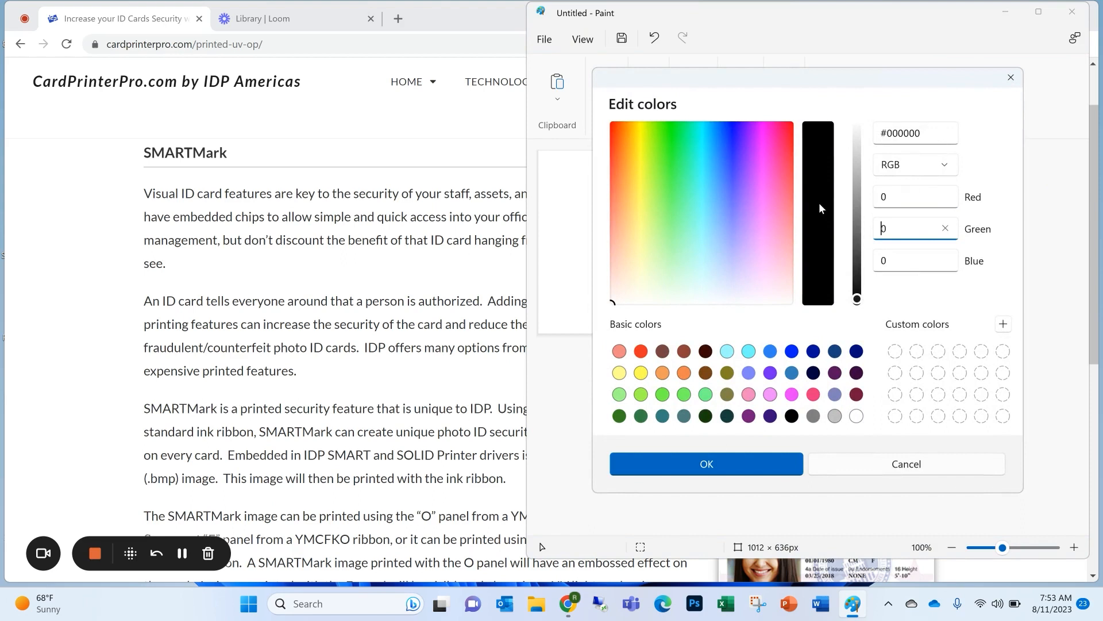
# - Mix a custom blue colour and fill the entire 1012 × 636 canvas with it
pyautogui.write('250')
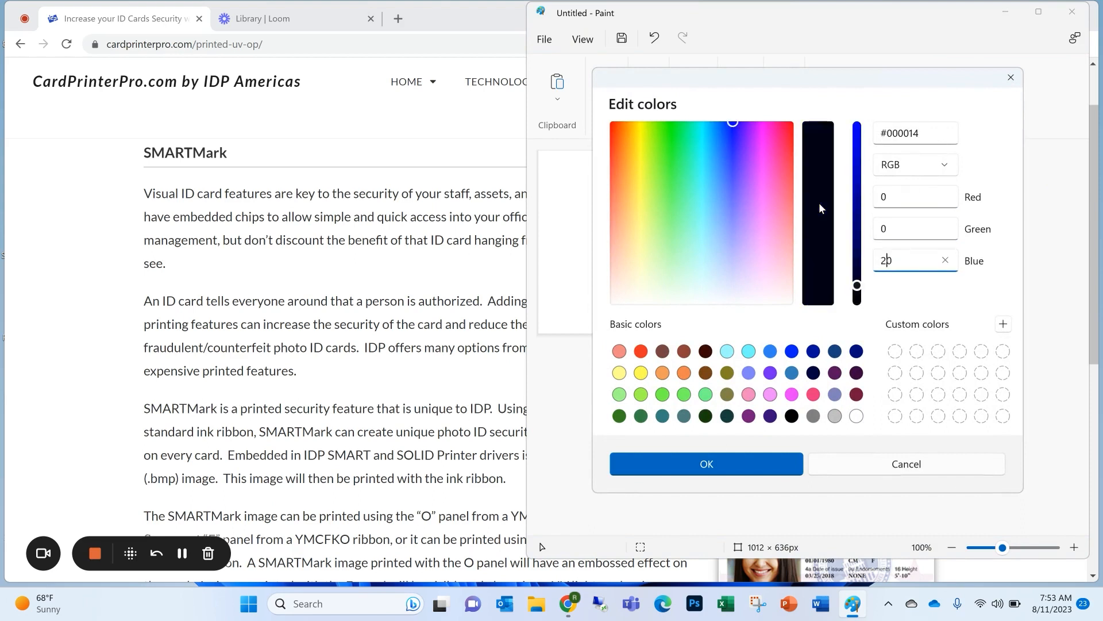
pyautogui.write('5')
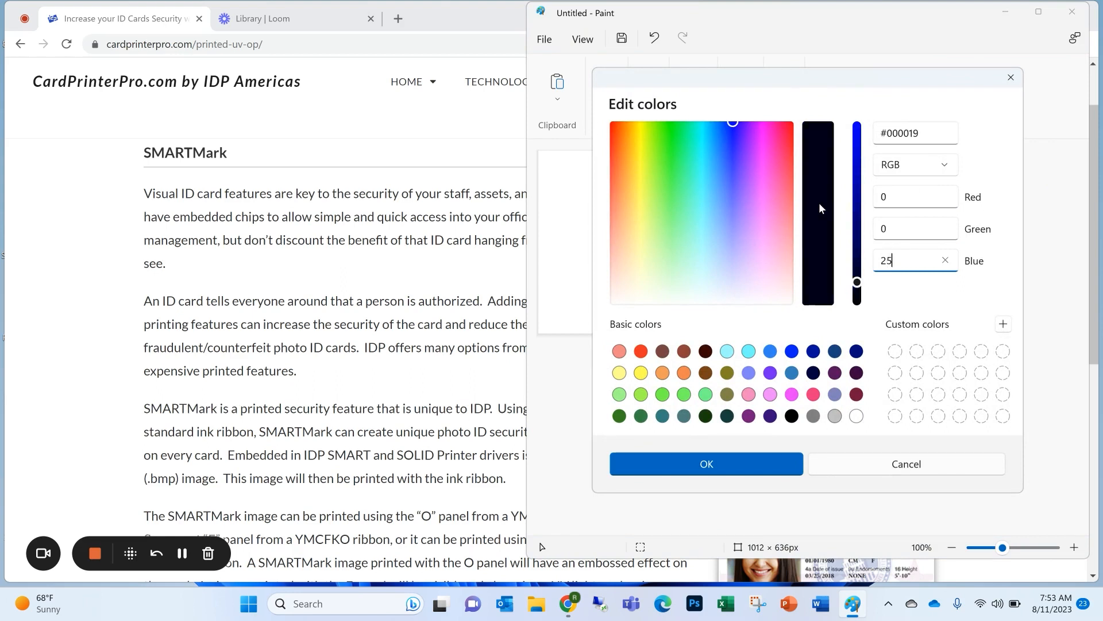
pyautogui.click(706, 463)
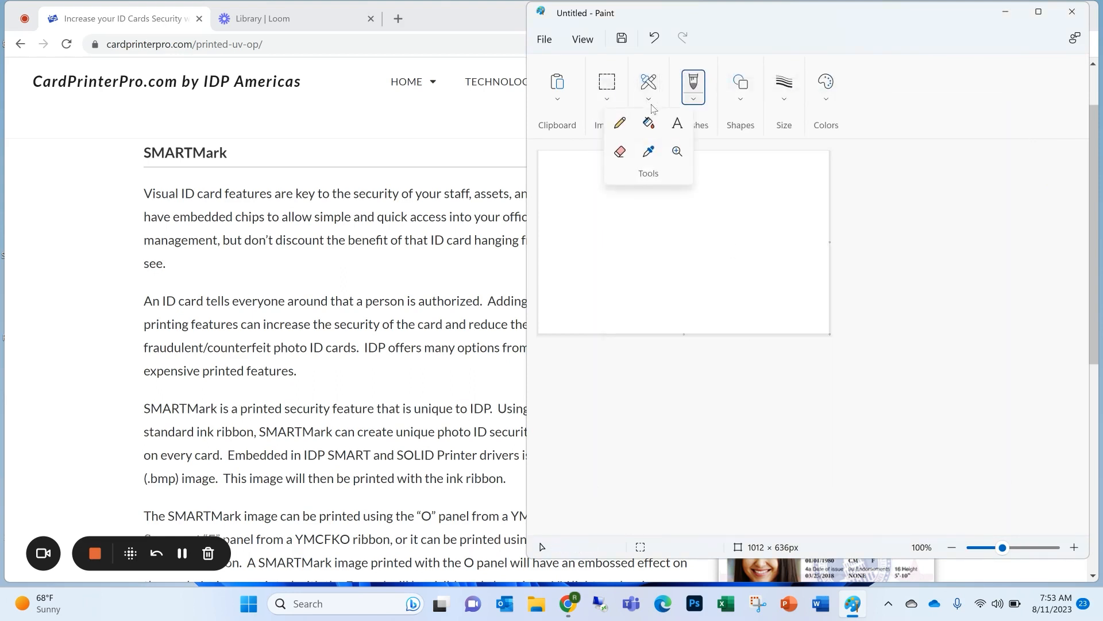
pyautogui.click(668, 236)
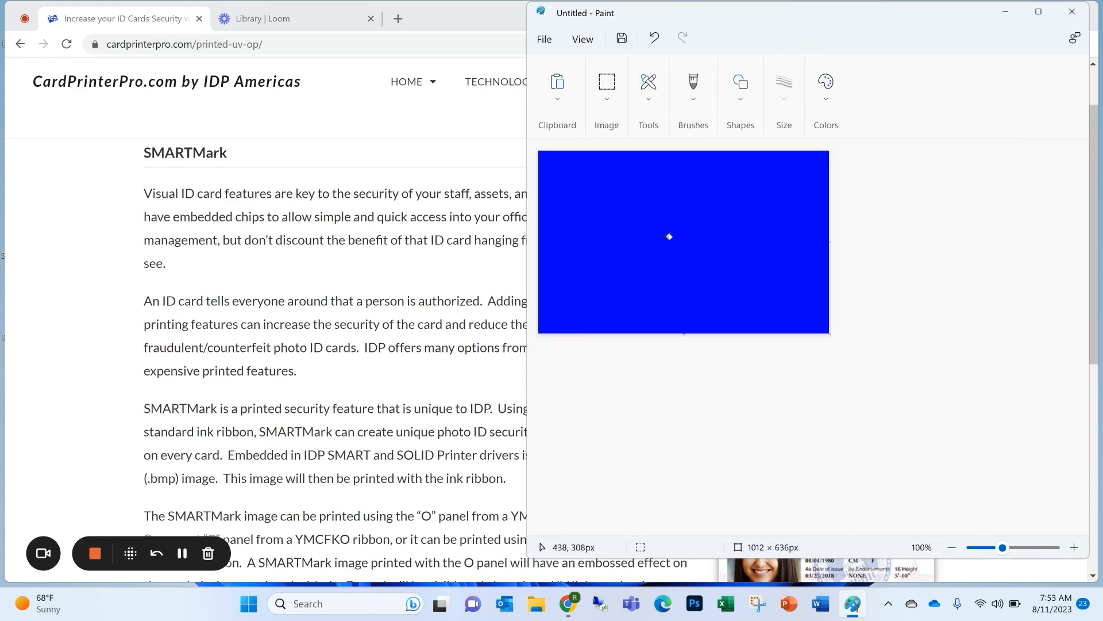
pyautogui.moveTo(734, 172)
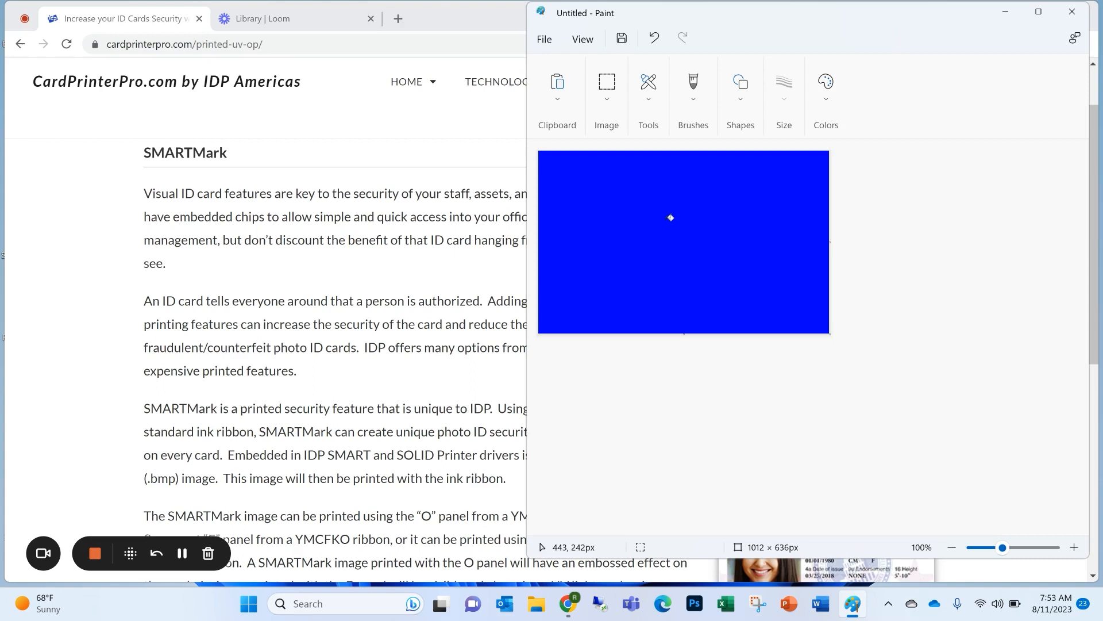
pyautogui.moveTo(669, 203)
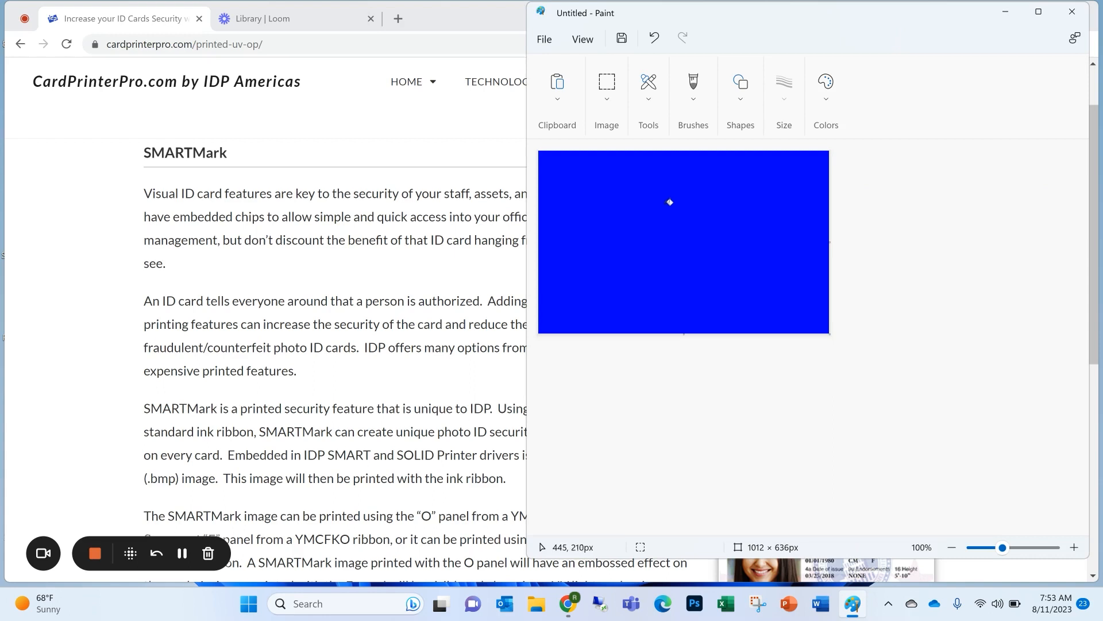
pyautogui.moveTo(736, 253)
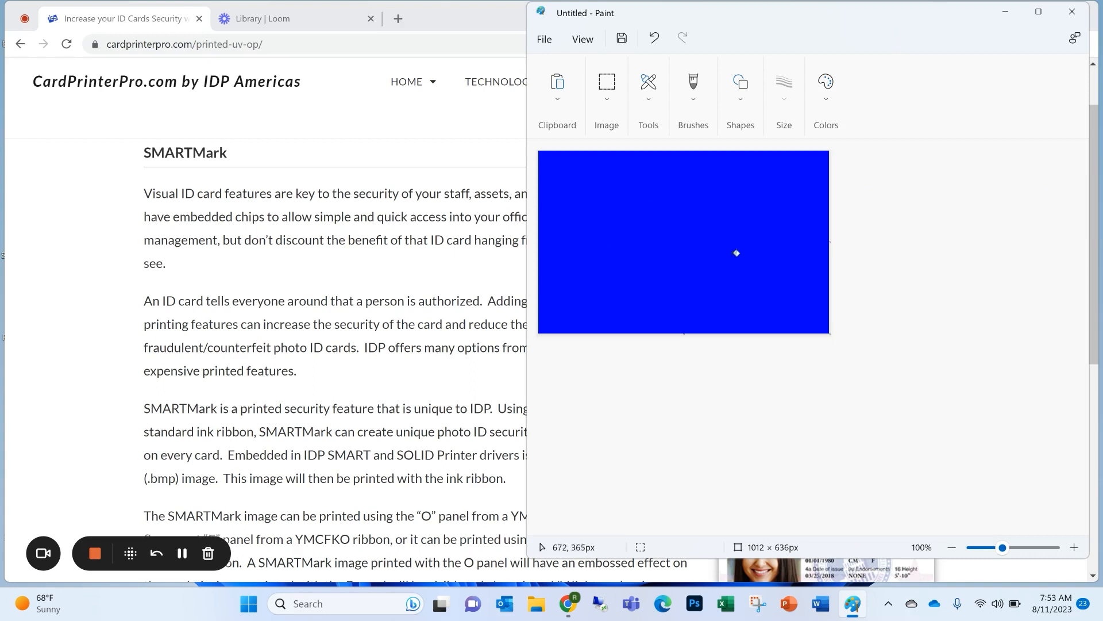
pyautogui.moveTo(712, 261)
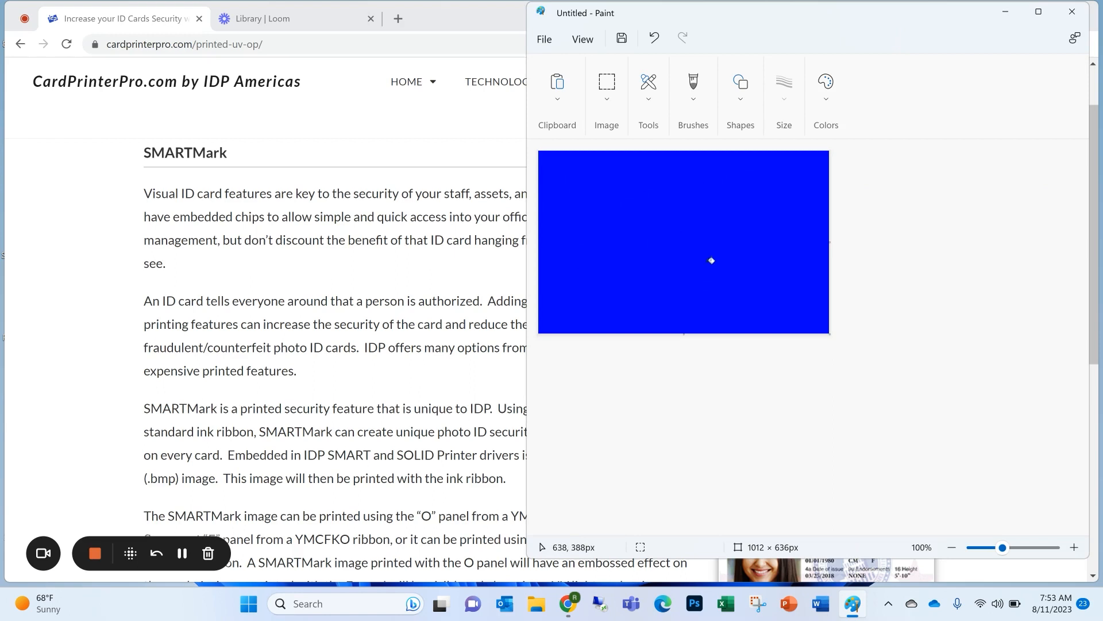
pyautogui.moveTo(718, 192)
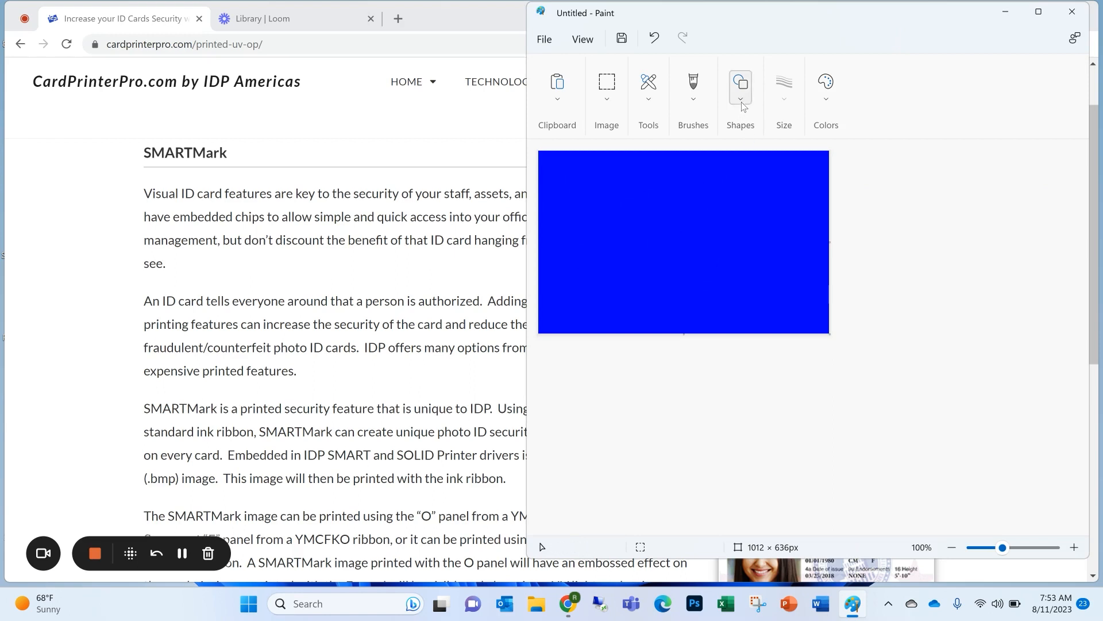
# - Draw a tall rectangle on the canvas's right side and fill it black
pyautogui.click(740, 88)
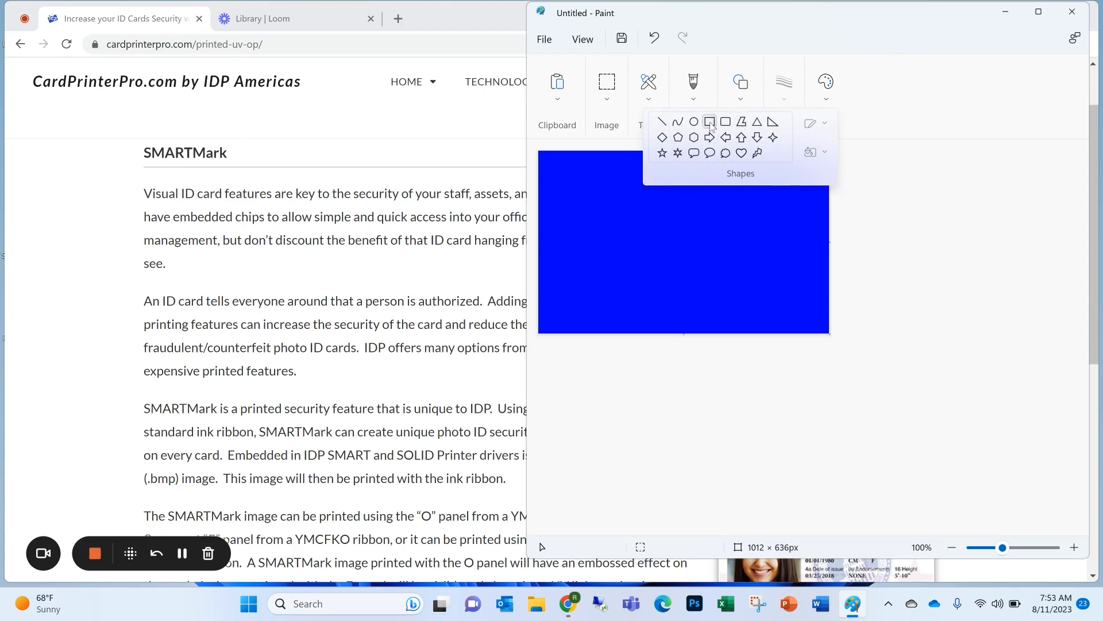
pyautogui.click(711, 121)
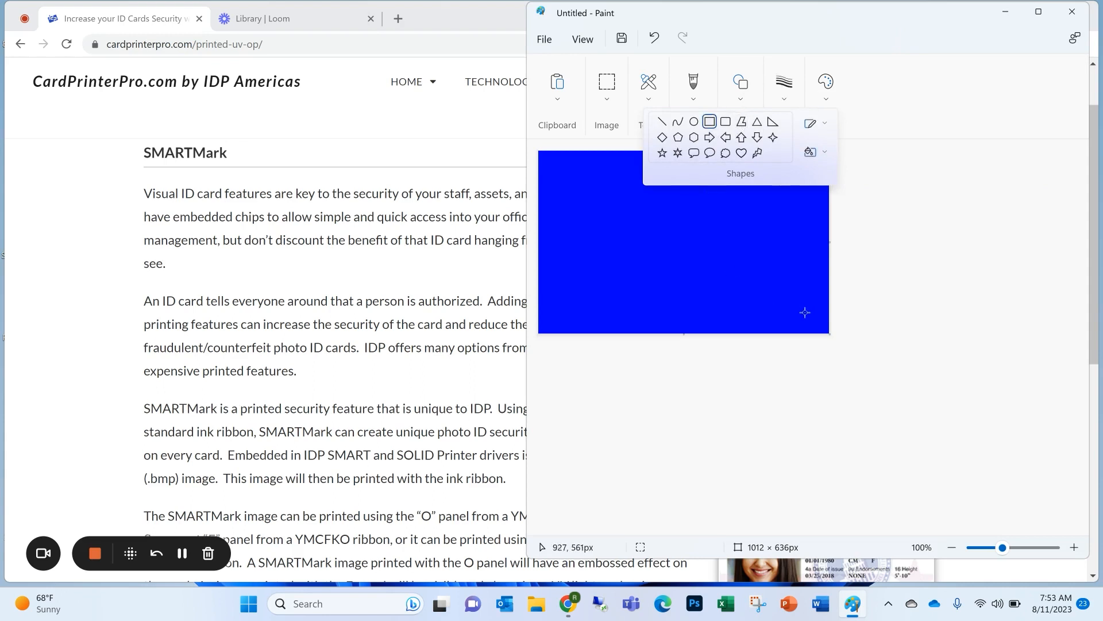
pyautogui.click(717, 189)
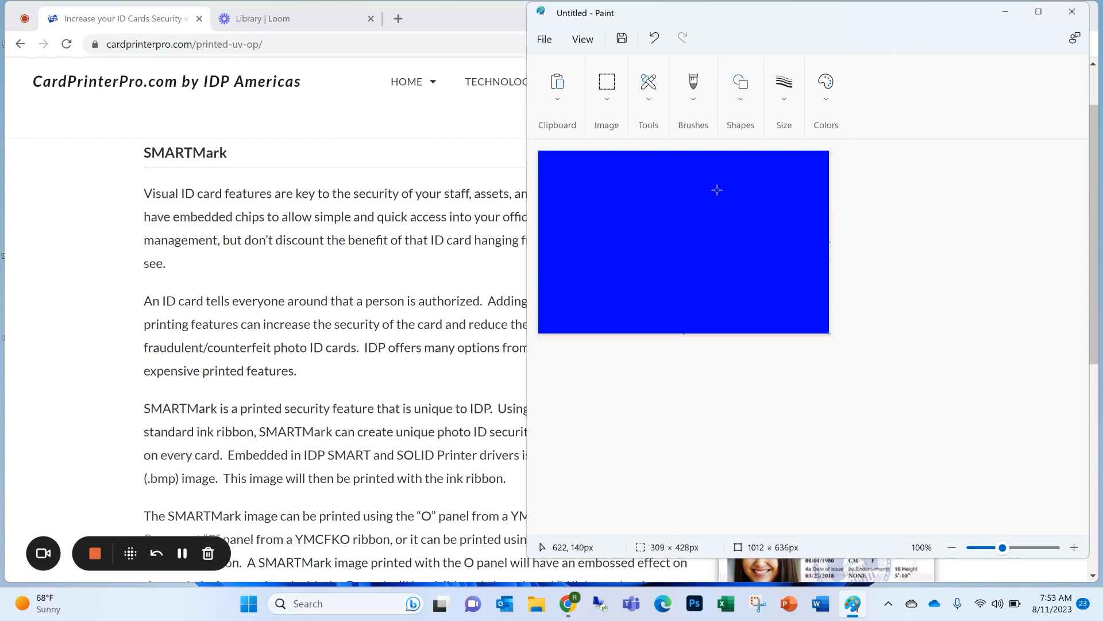
pyautogui.moveTo(712, 174); pyautogui.dragTo(807, 317)
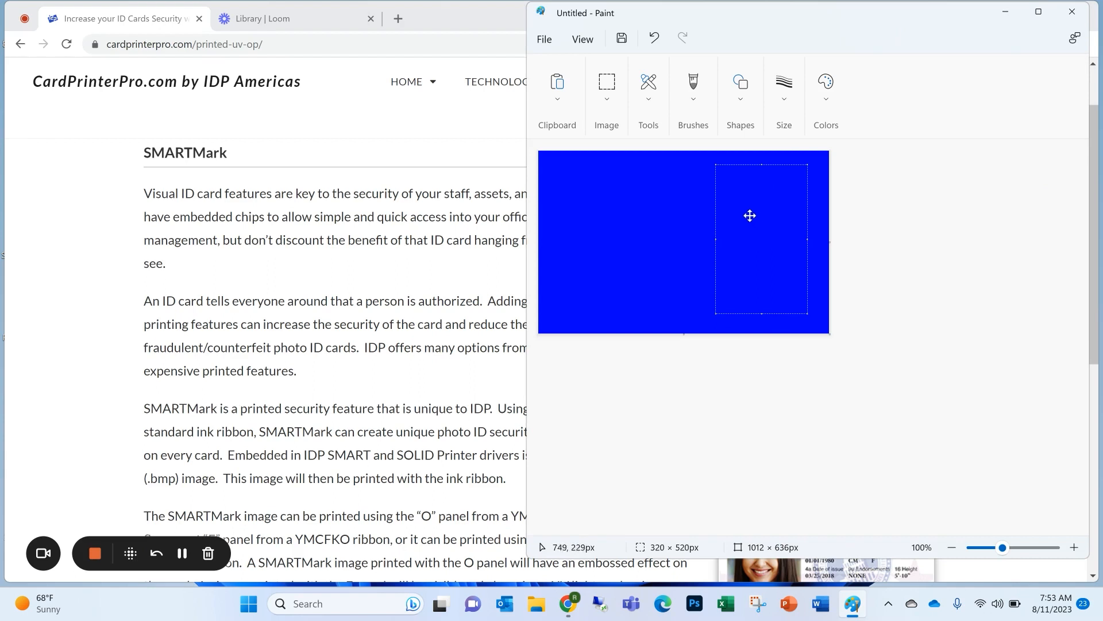
pyautogui.moveTo(771, 166)
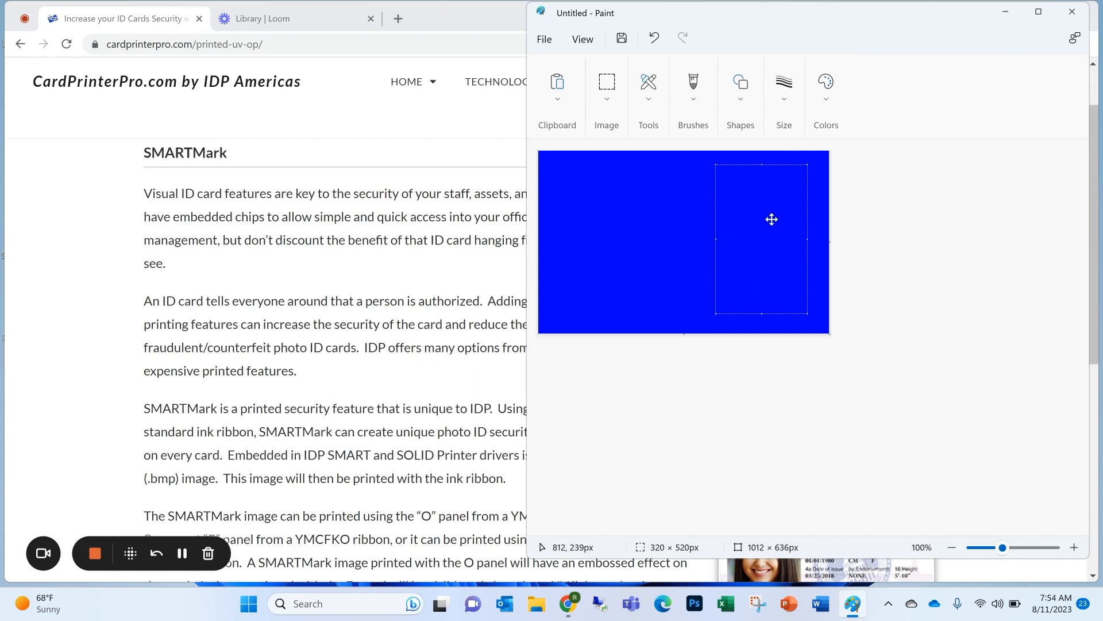
pyautogui.moveTo(761, 230)
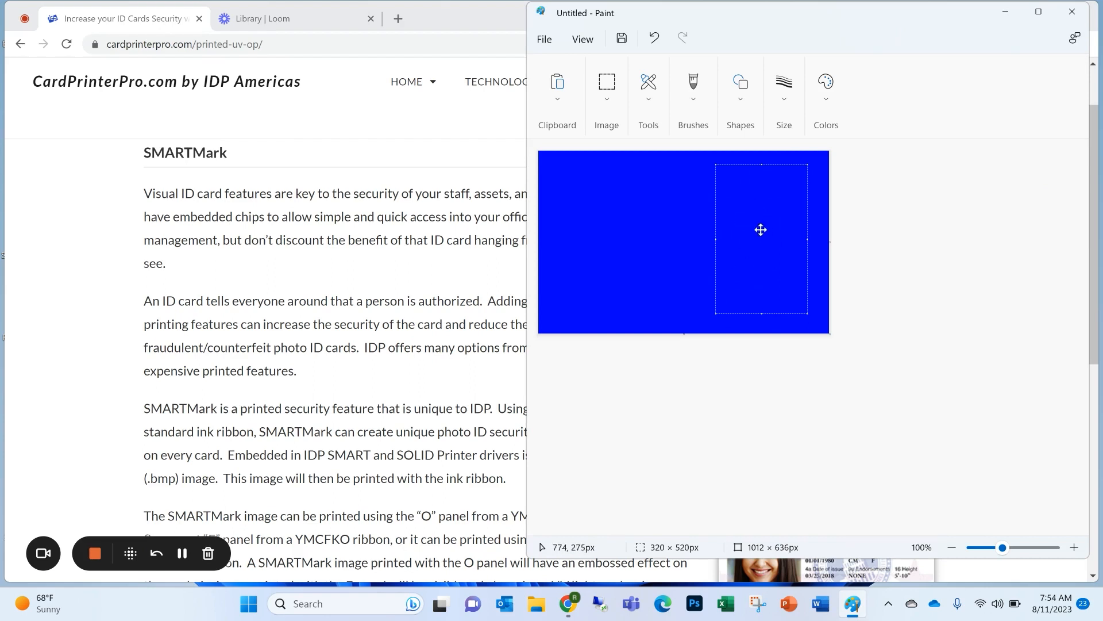
pyautogui.click(824, 91)
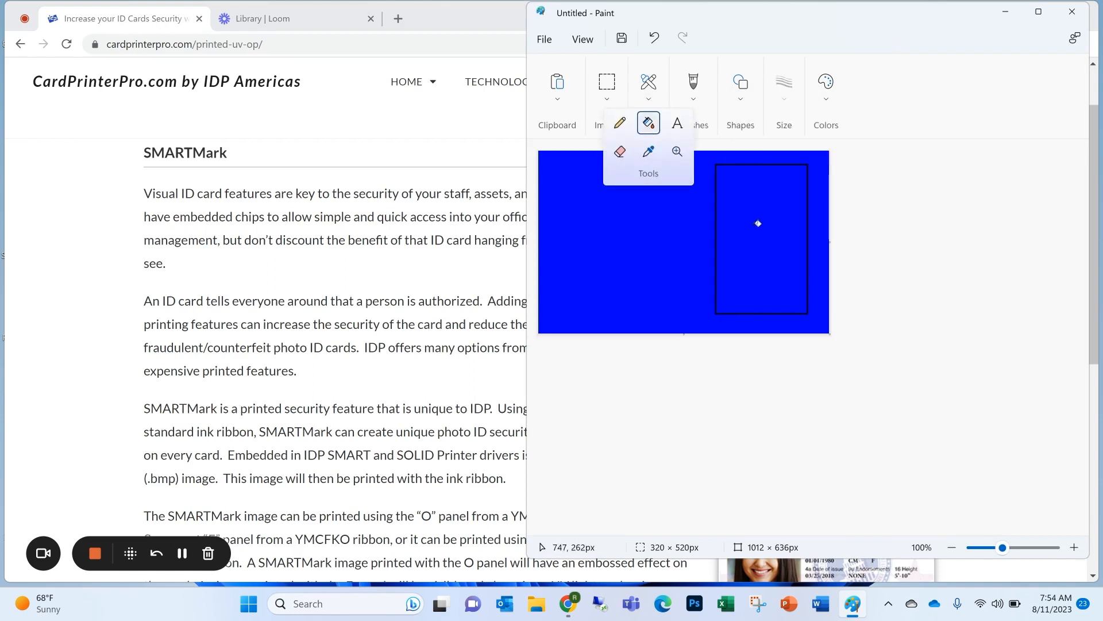
pyautogui.click(762, 237)
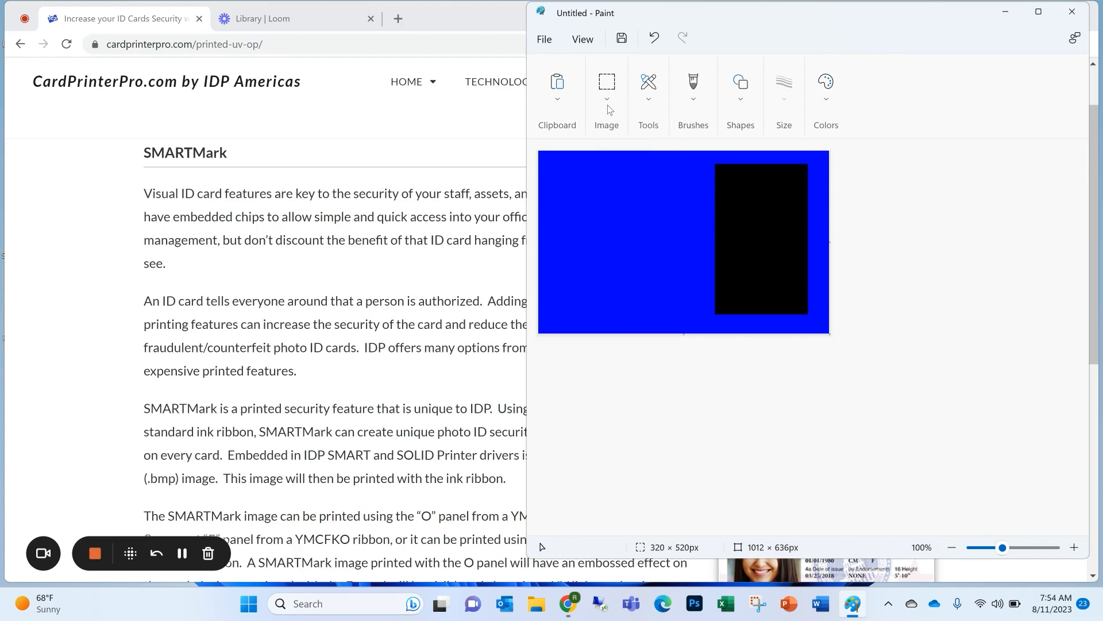
# - Draw a wide rectangle near the lower left and fill it black
pyautogui.click(606, 94)
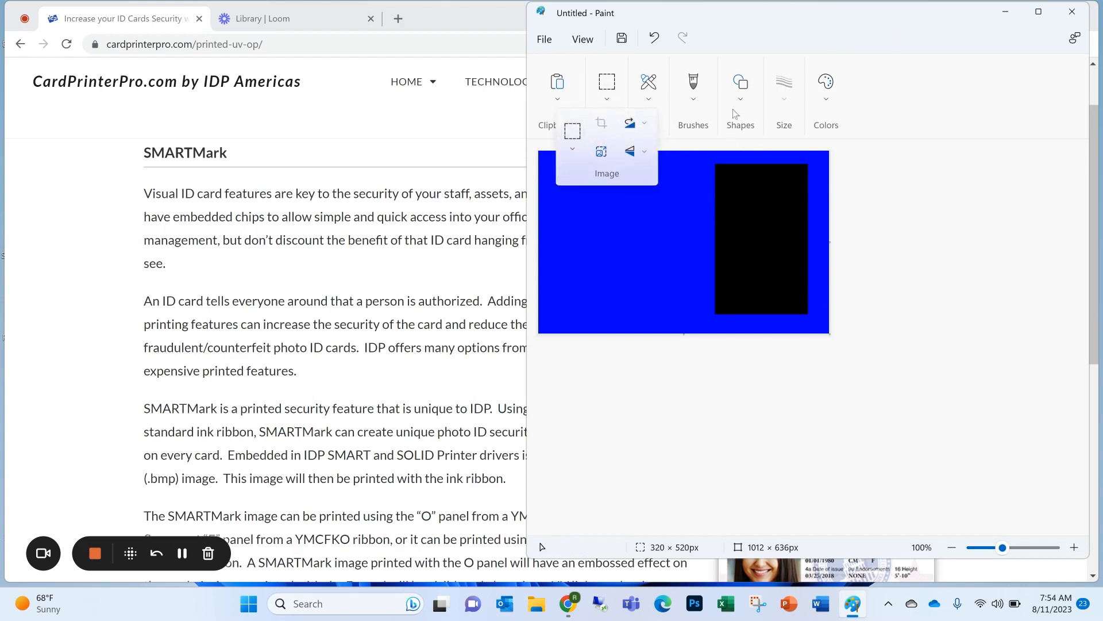
pyautogui.click(739, 88)
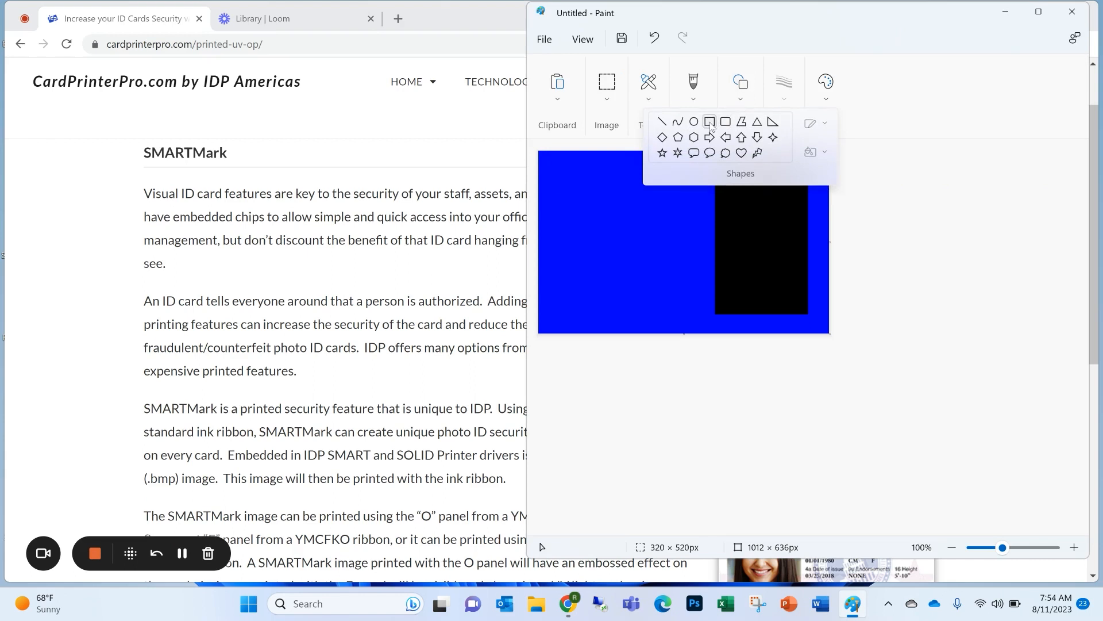
pyautogui.moveTo(554, 281); pyautogui.dragTo(629, 282)
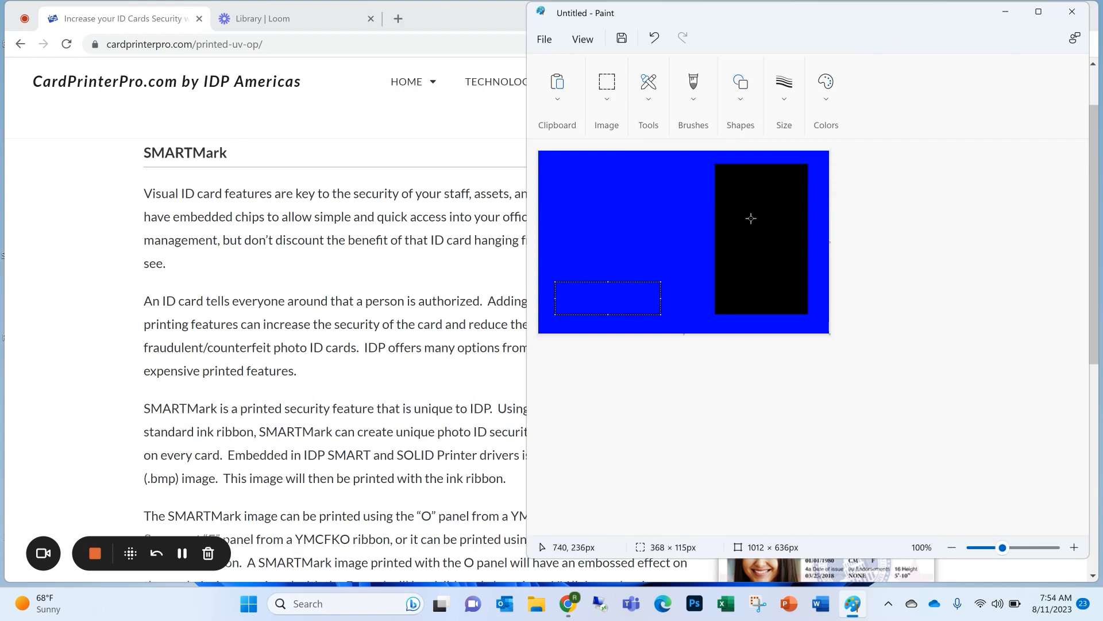
pyautogui.click(824, 95)
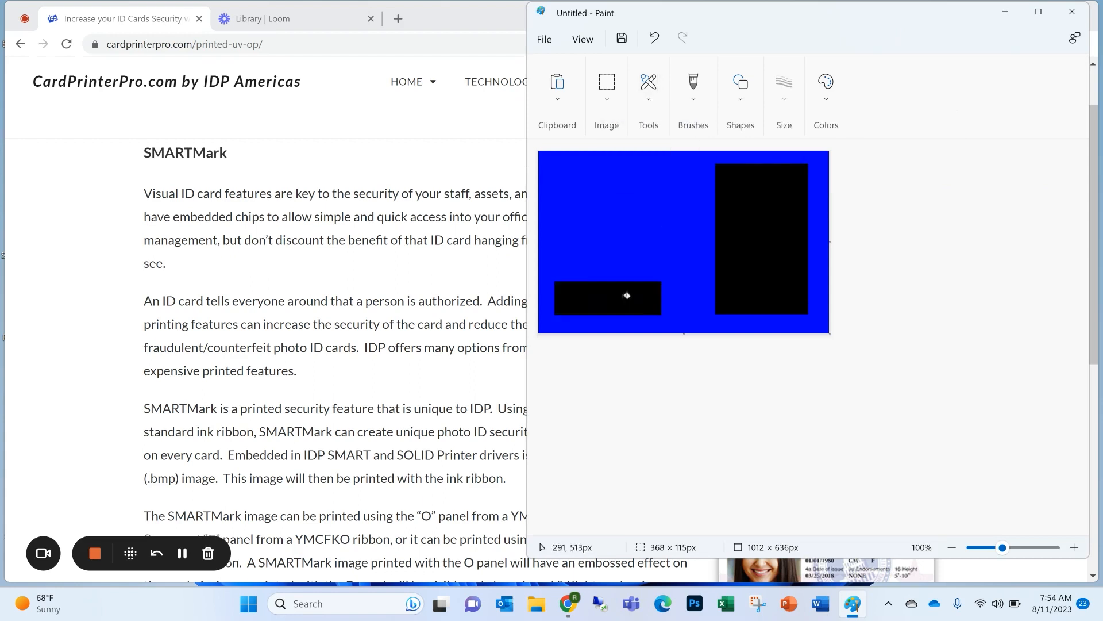
pyautogui.moveTo(617, 295)
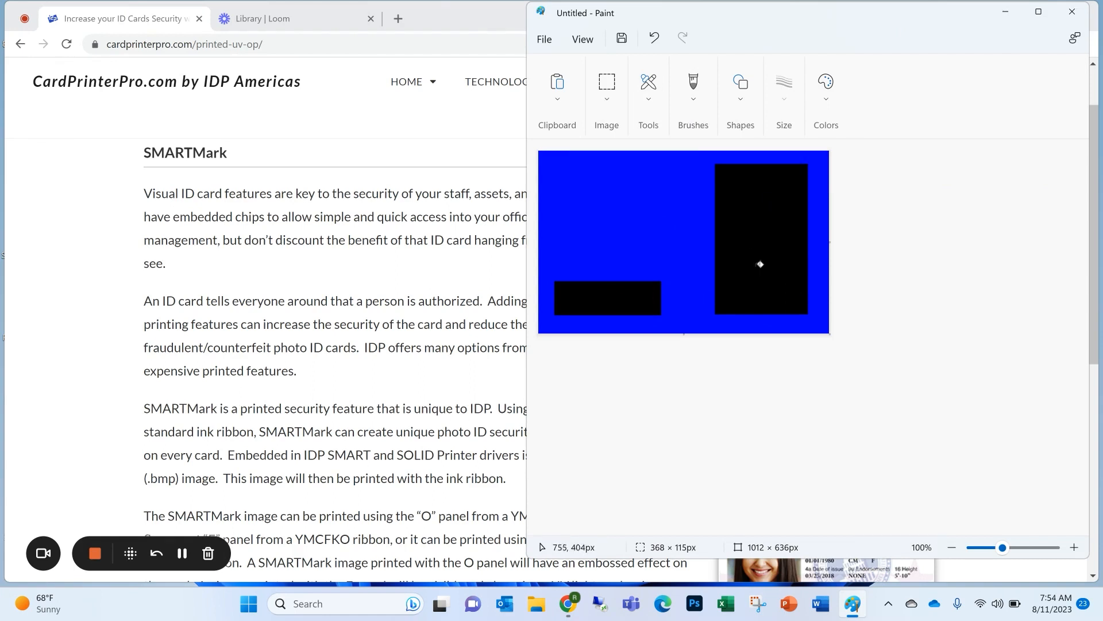
pyautogui.moveTo(749, 286)
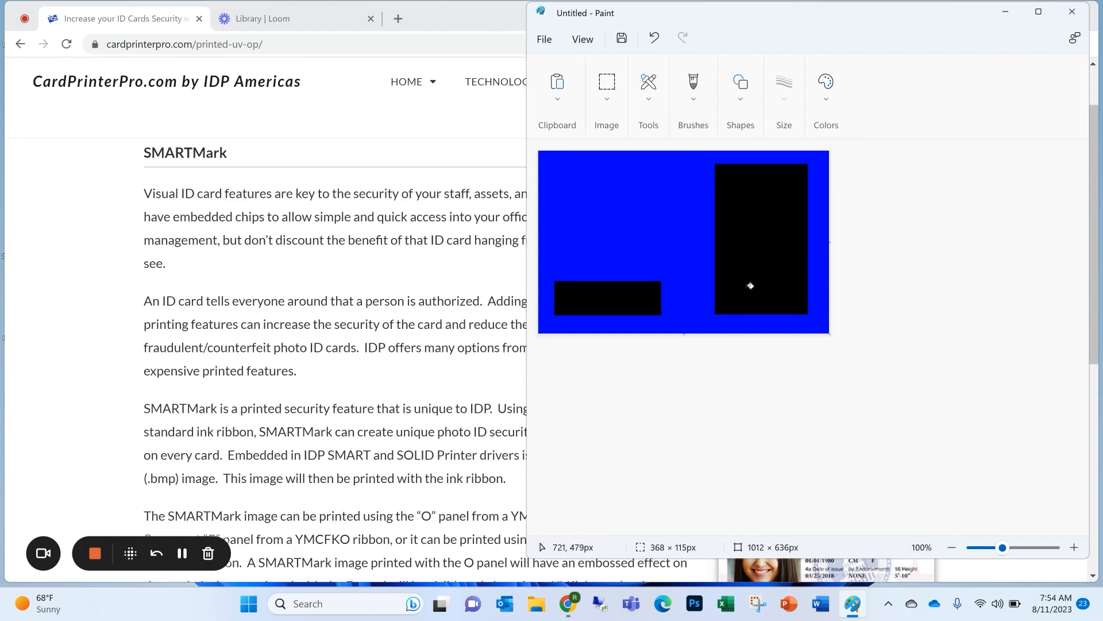
pyautogui.moveTo(745, 283)
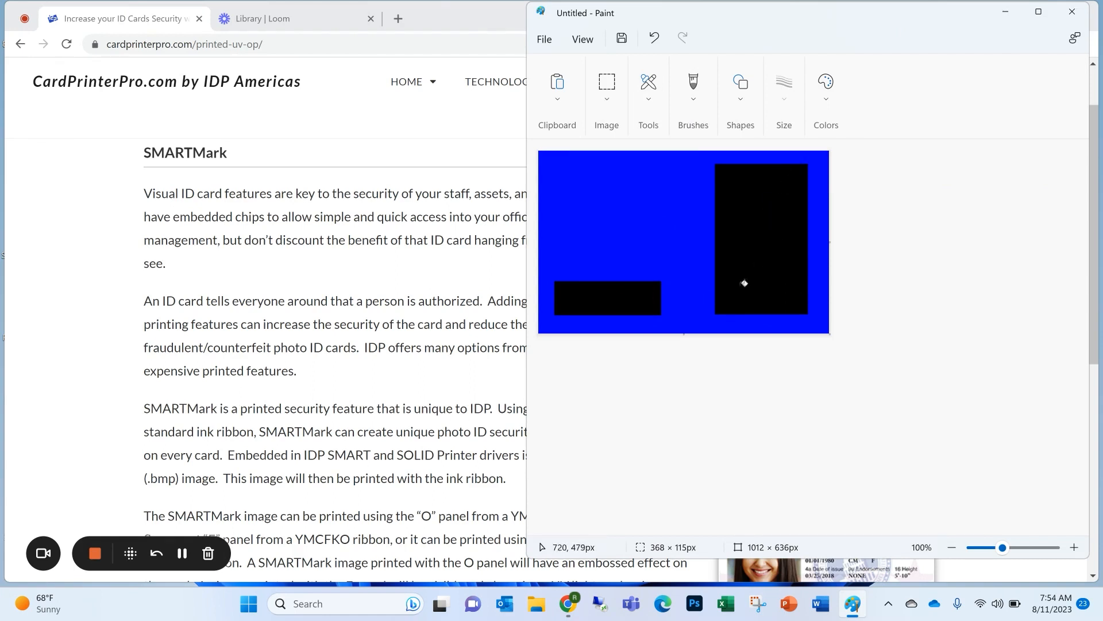
pyautogui.moveTo(834, 185)
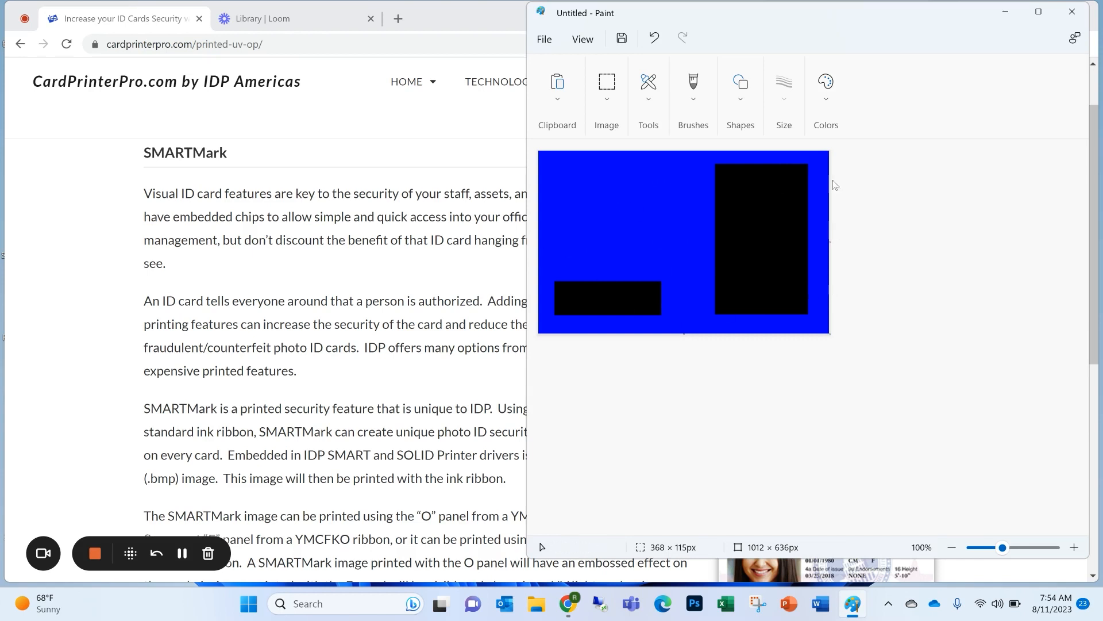
pyautogui.moveTo(626, 263)
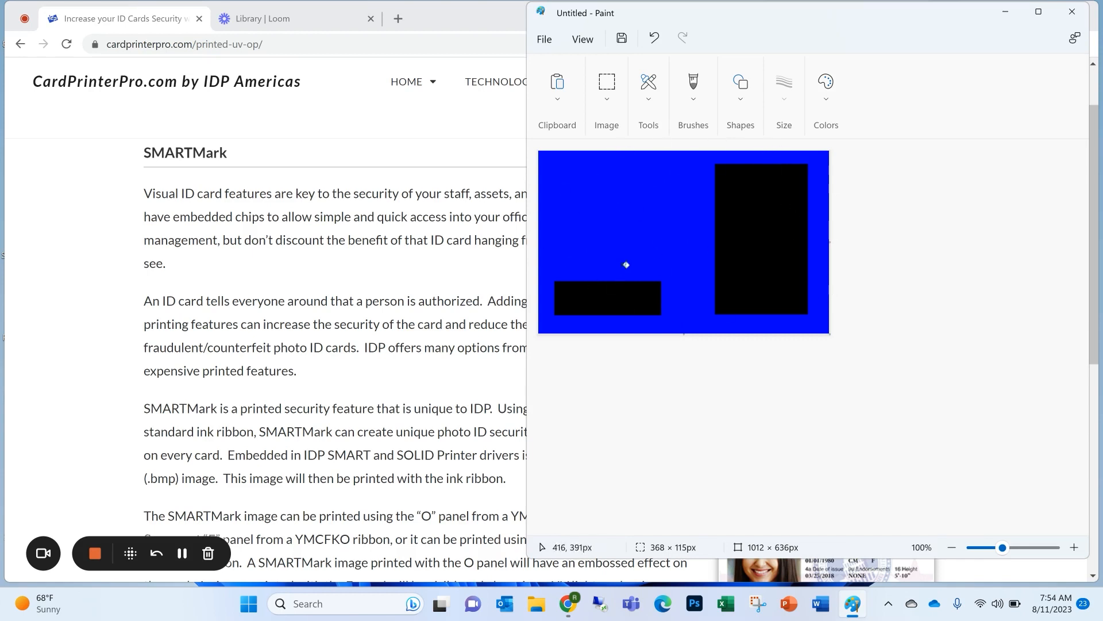
pyautogui.moveTo(733, 264)
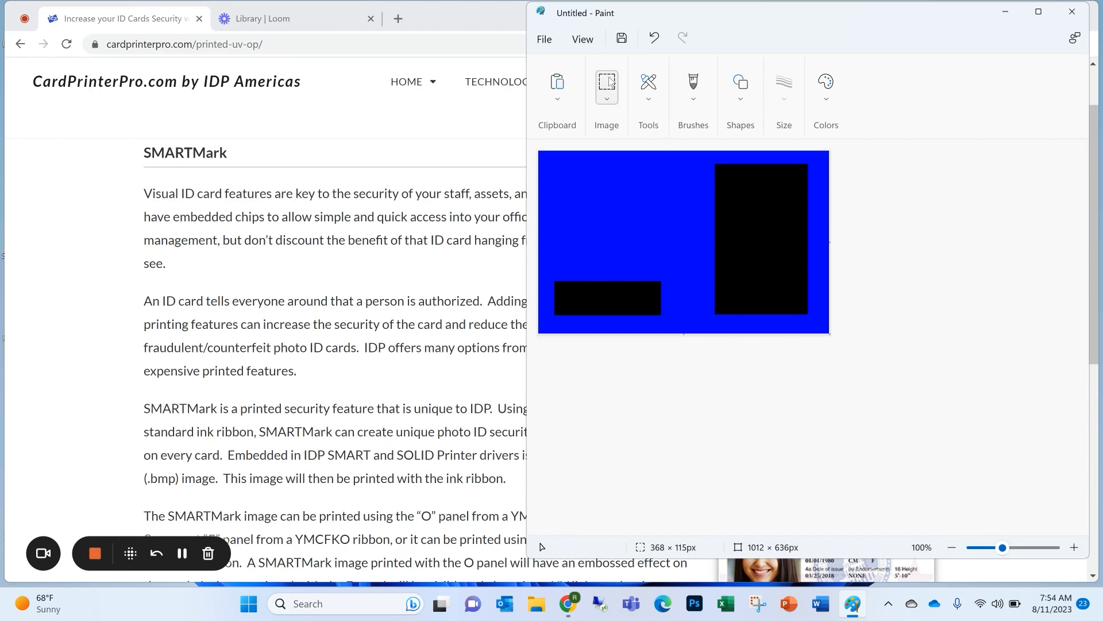
# - Save the artwork as Kzone.bmp and close Paint
pyautogui.click(545, 39)
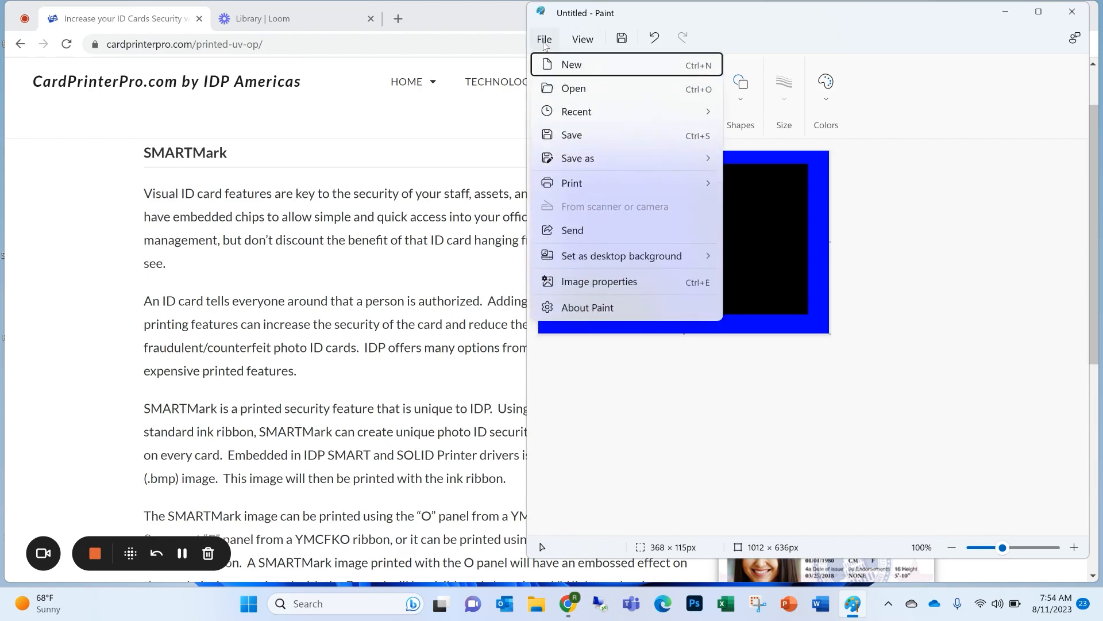
pyautogui.moveTo(558, 202)
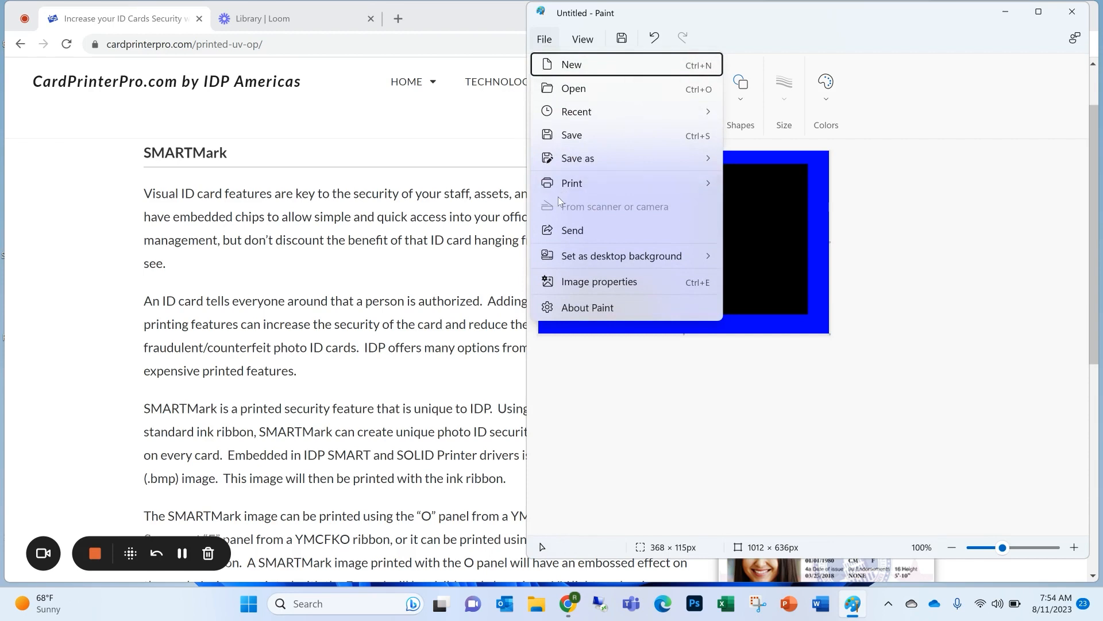
pyautogui.moveTo(584, 175)
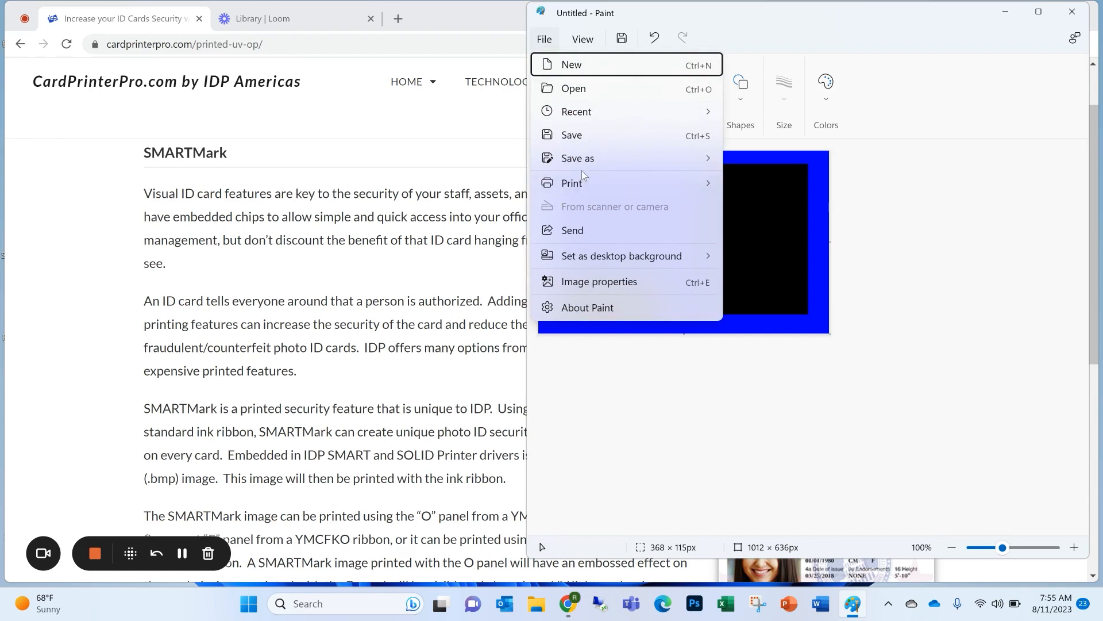
pyautogui.click(544, 38)
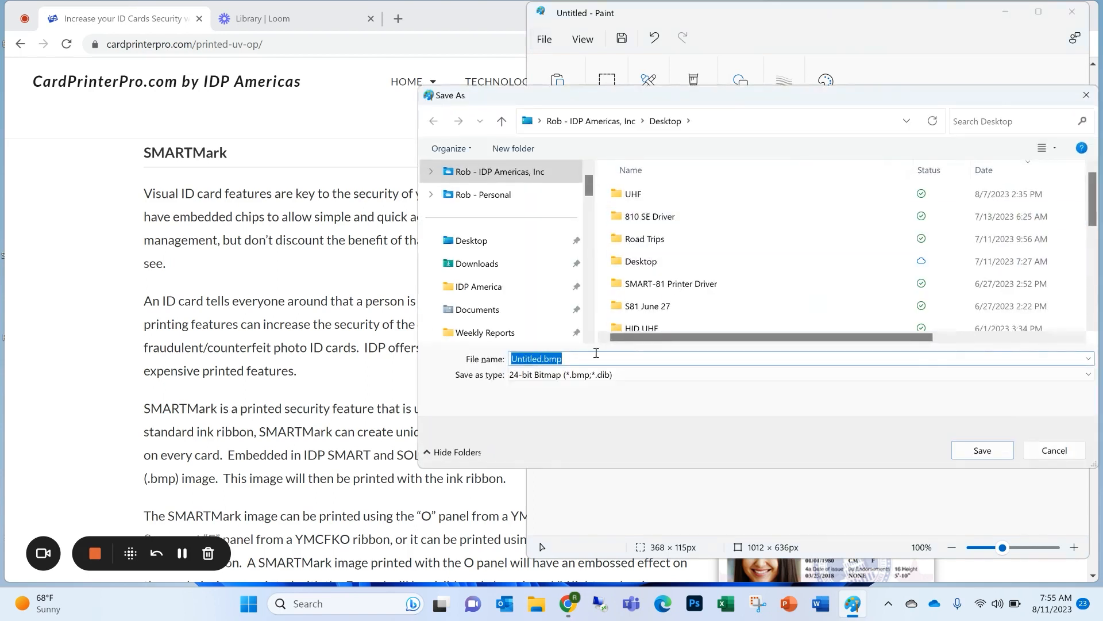
pyautogui.moveTo(592, 364)
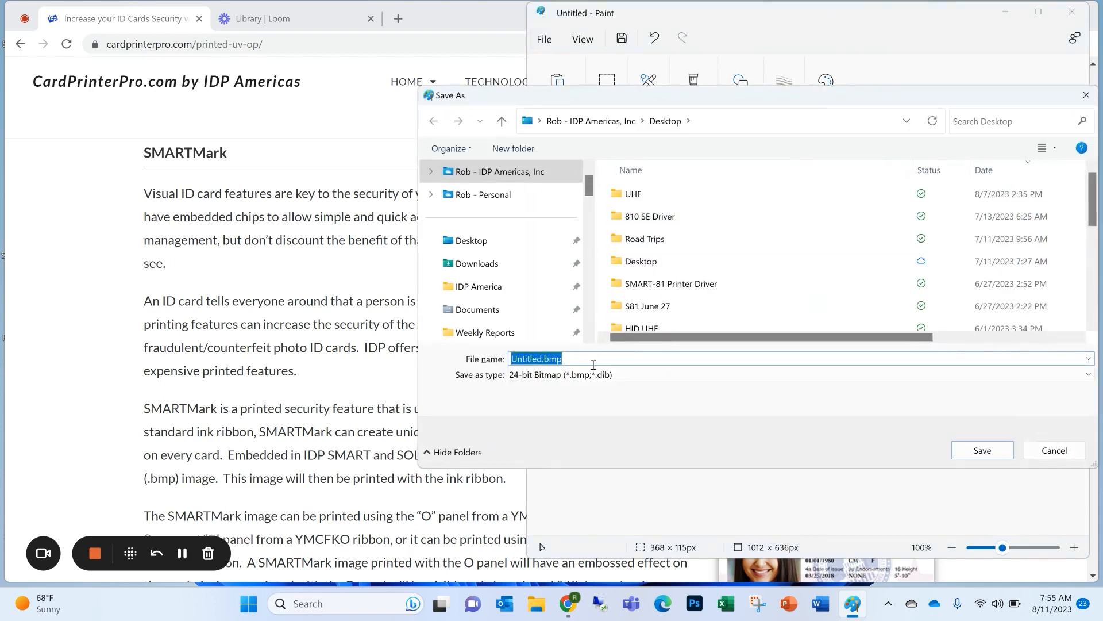
pyautogui.write('Kzon')
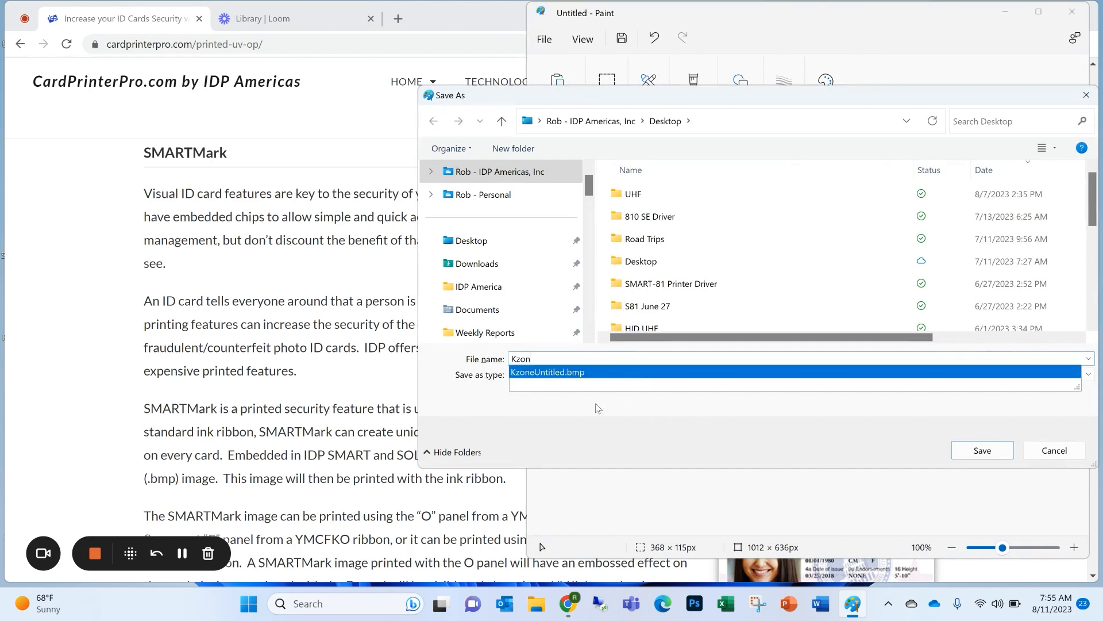
pyautogui.click(981, 450)
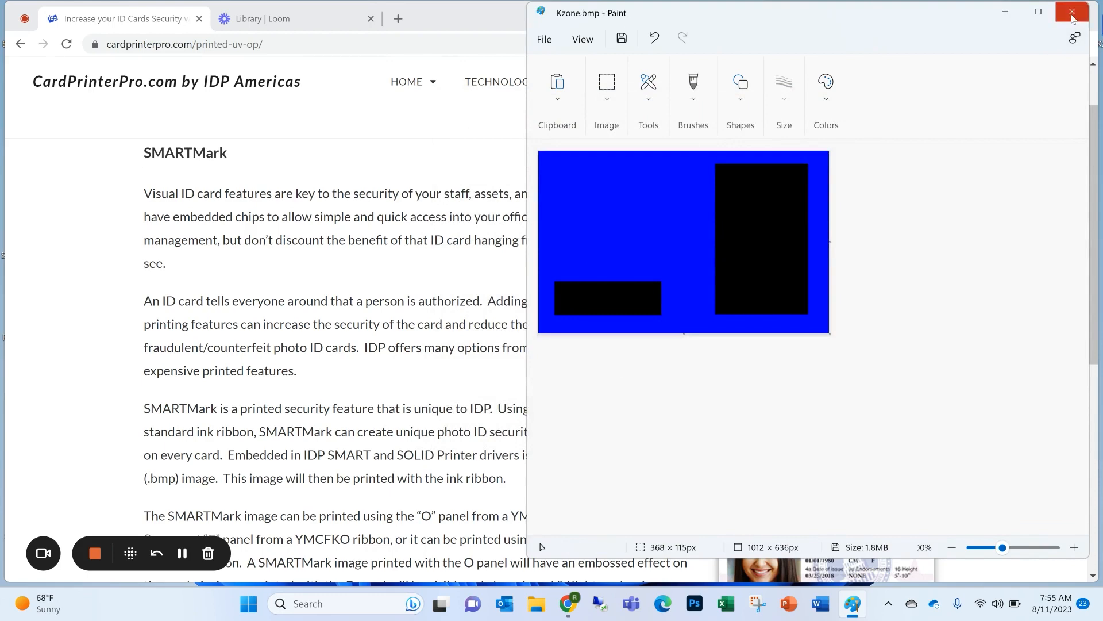
pyautogui.click(1070, 12)
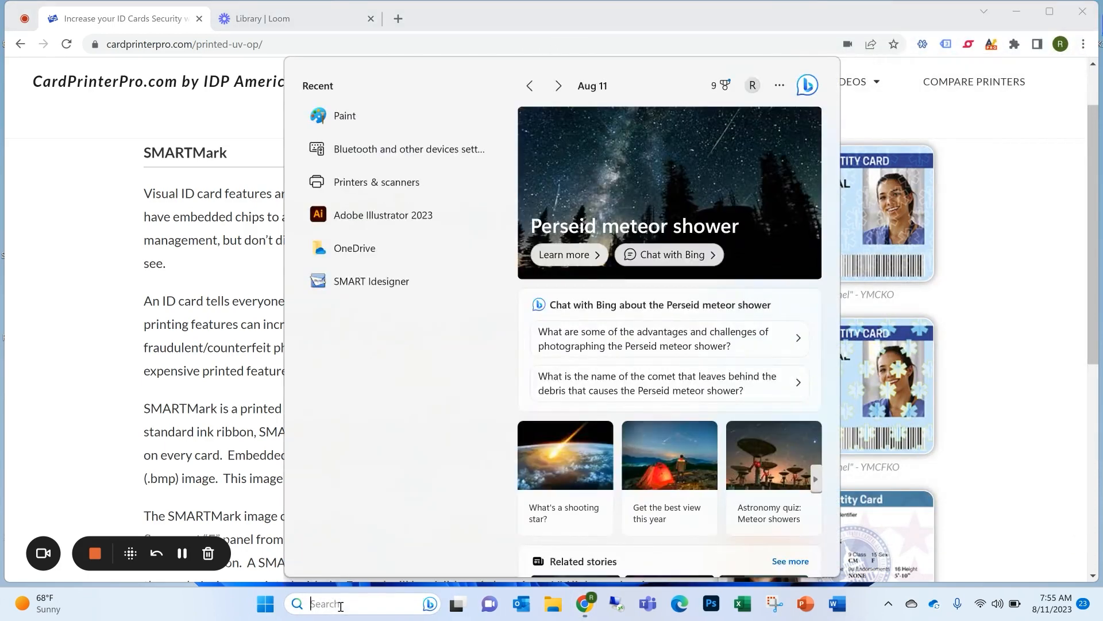
# - Open Printers & scanners, then the IDP SMART-51 Card Printer's printing preferences
pyautogui.write('printers & scanners')
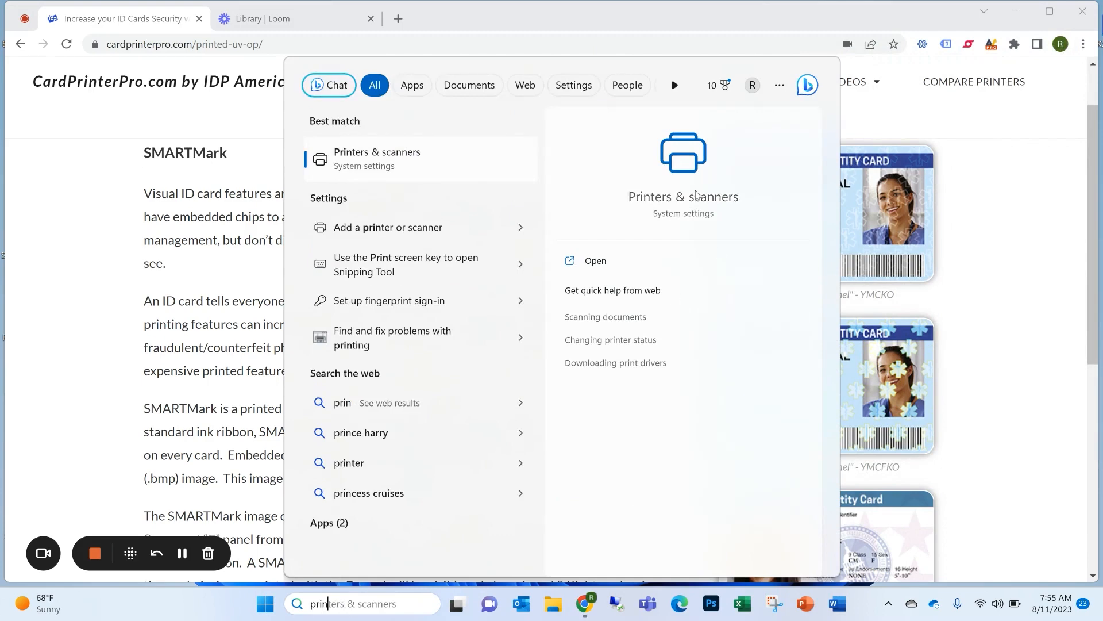
pyautogui.click(594, 260)
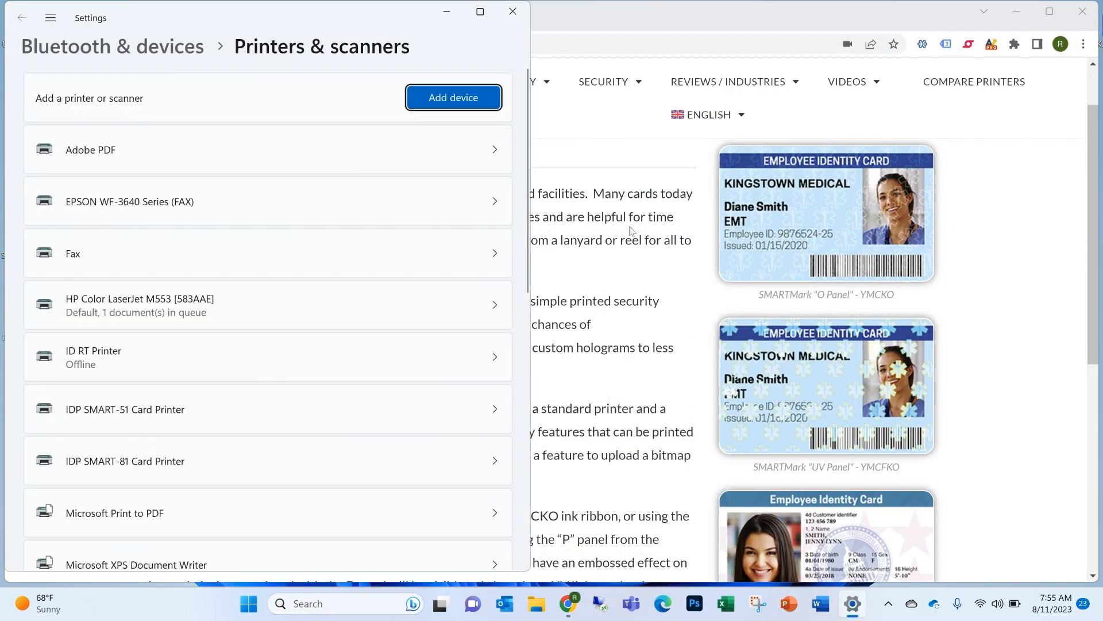
pyautogui.click(125, 408)
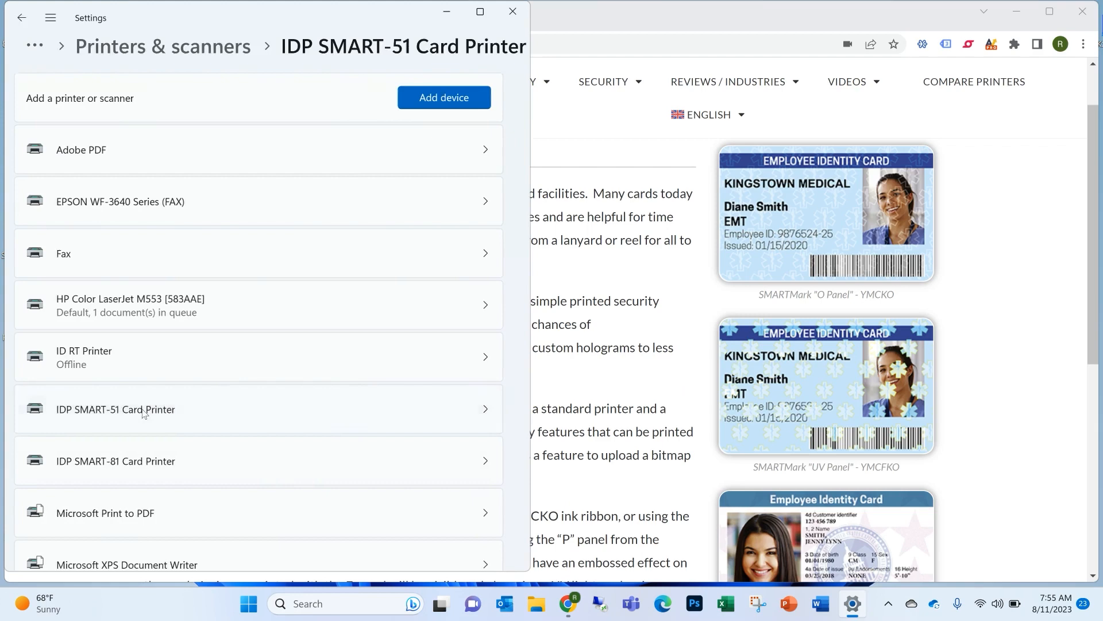
pyautogui.click(116, 409)
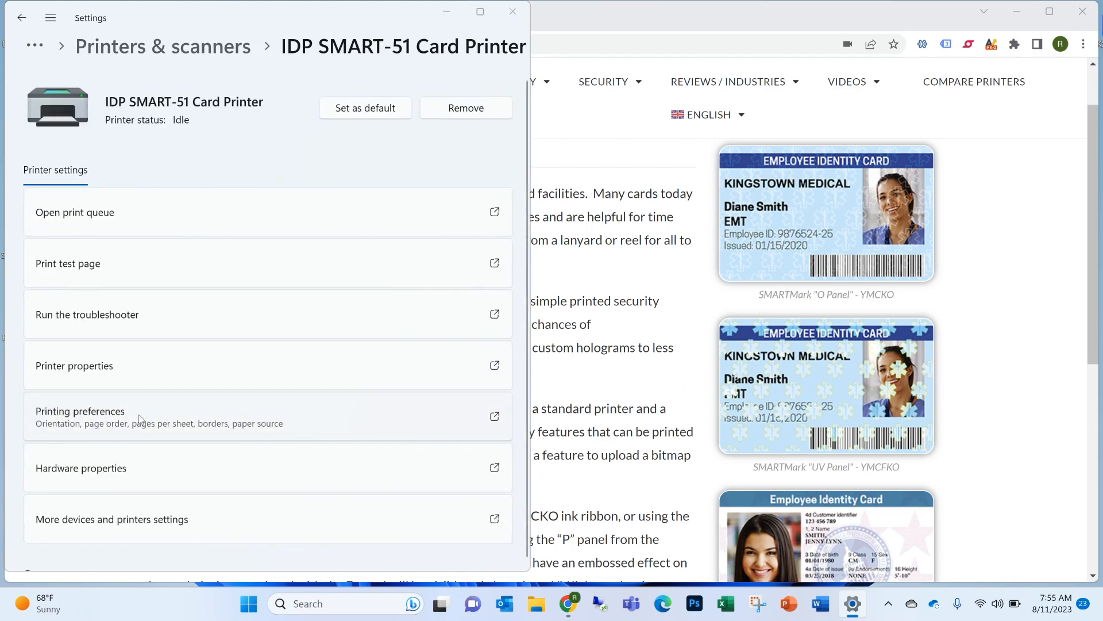
pyautogui.click(80, 411)
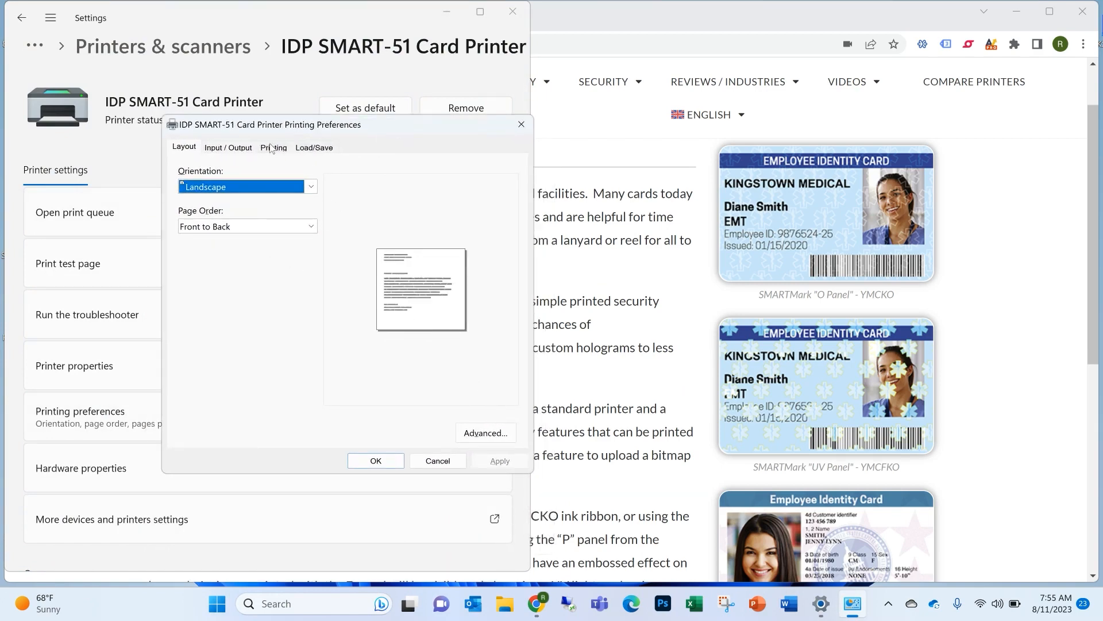
# - Set Front Media to User Defined Card on the Printing tab and apply
pyautogui.click(273, 147)
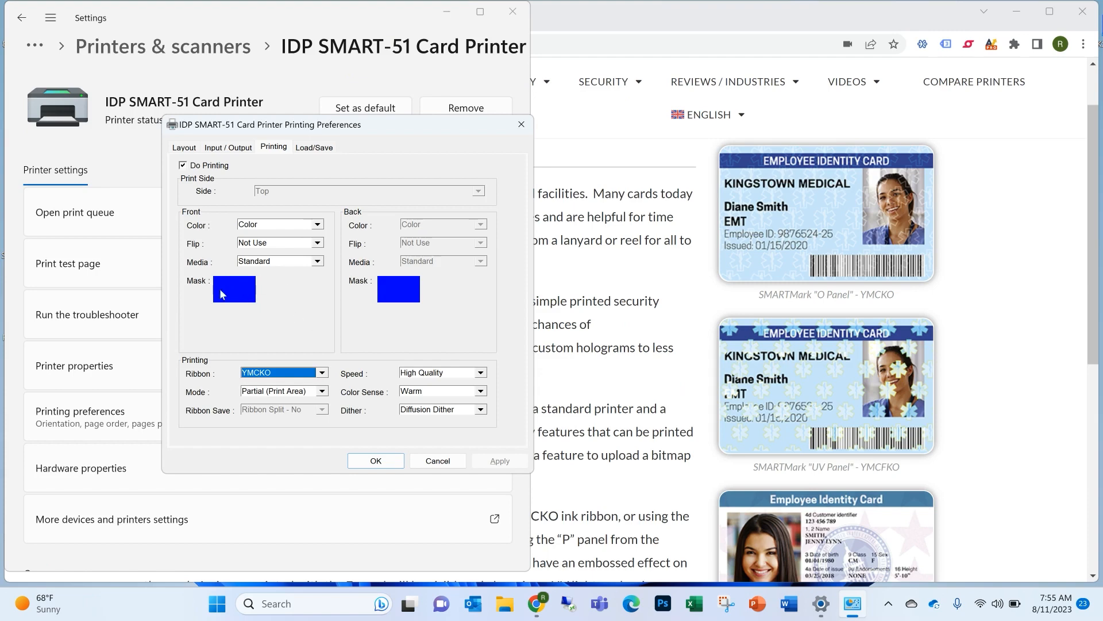
pyautogui.moveTo(234, 294)
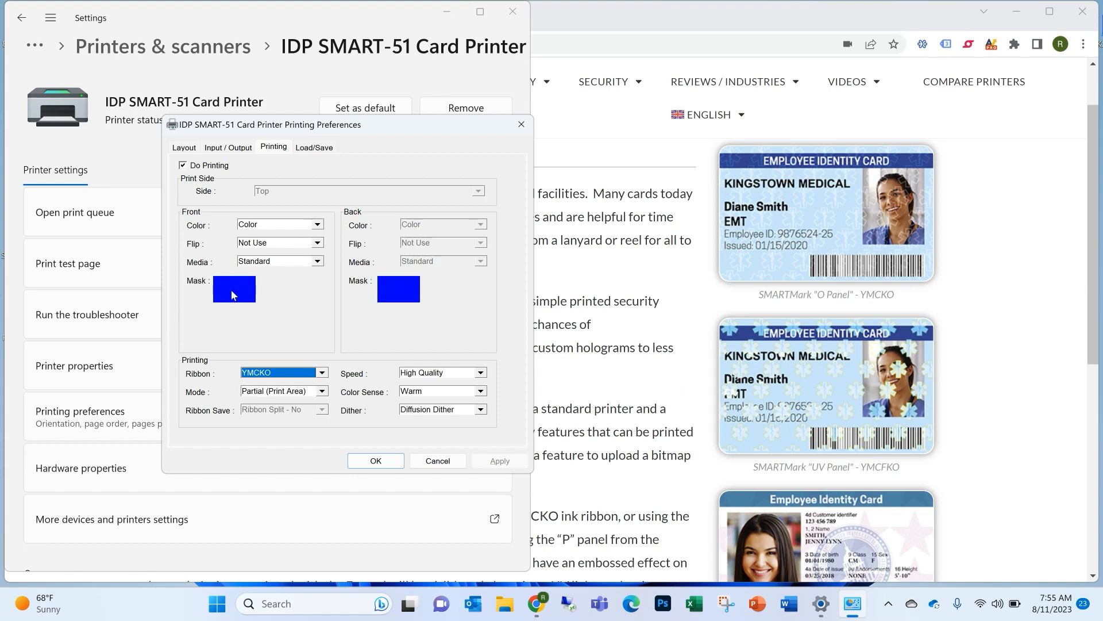
pyautogui.moveTo(298, 297)
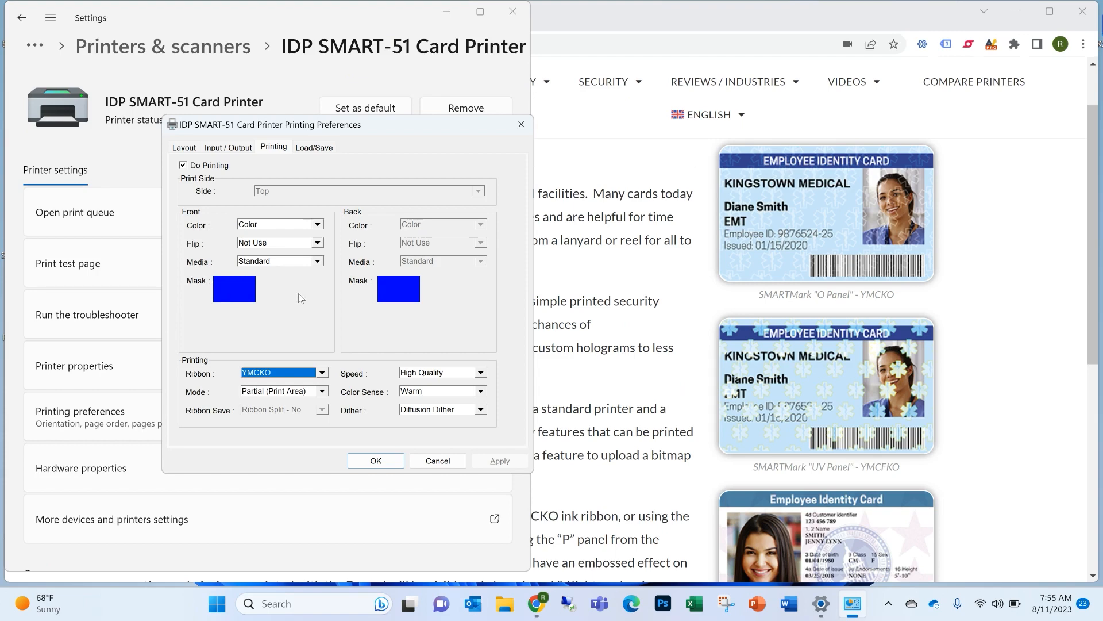
pyautogui.click(320, 262)
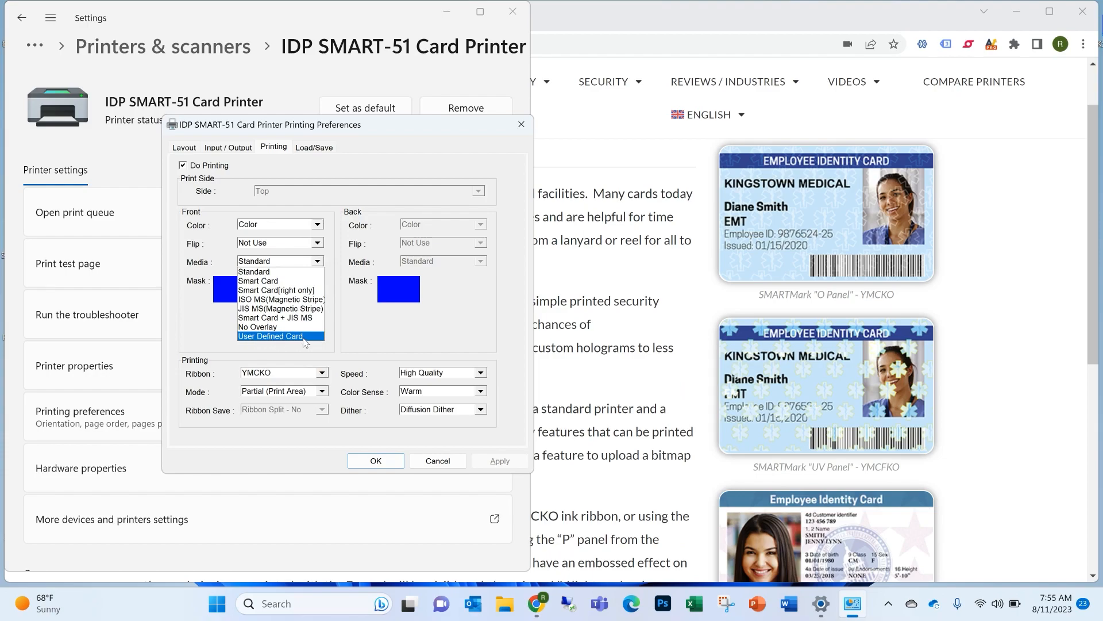
pyautogui.click(270, 336)
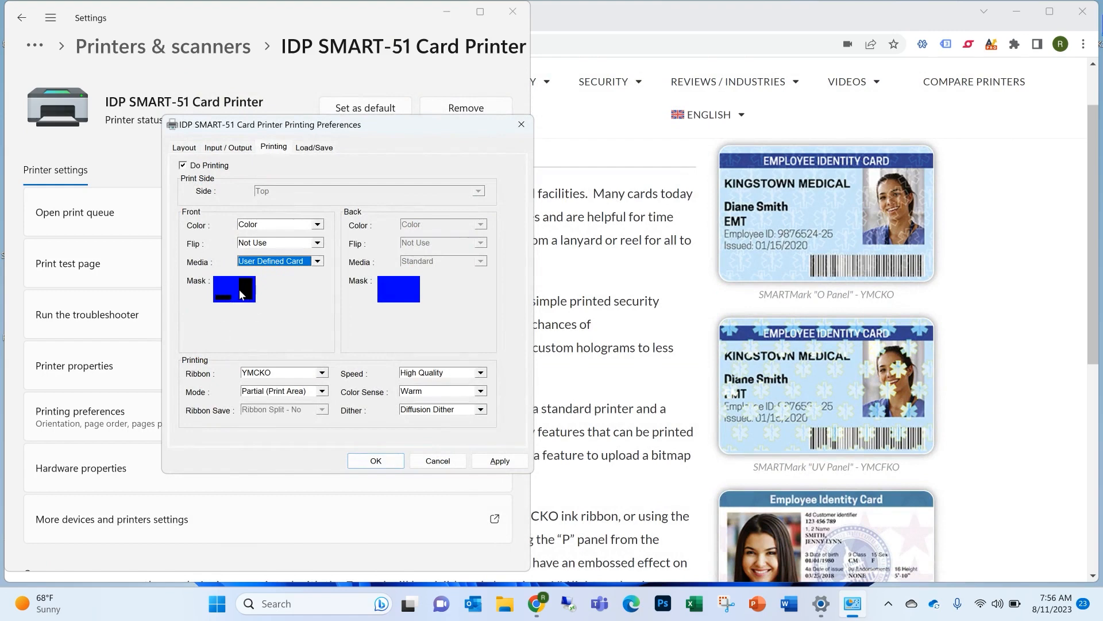
pyautogui.moveTo(259, 292)
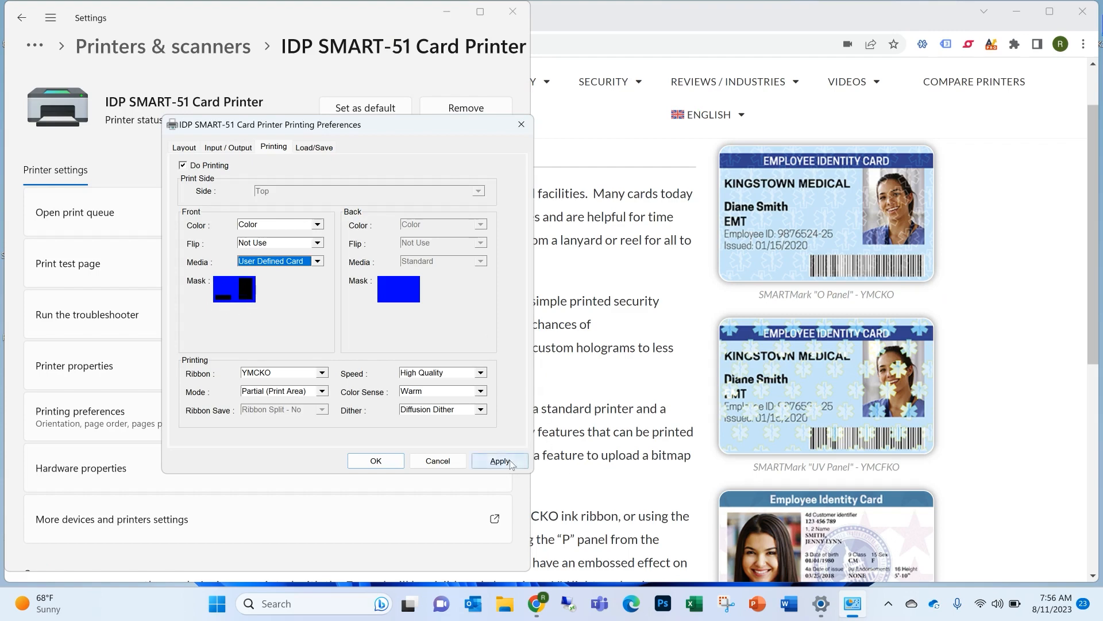
pyautogui.click(499, 461)
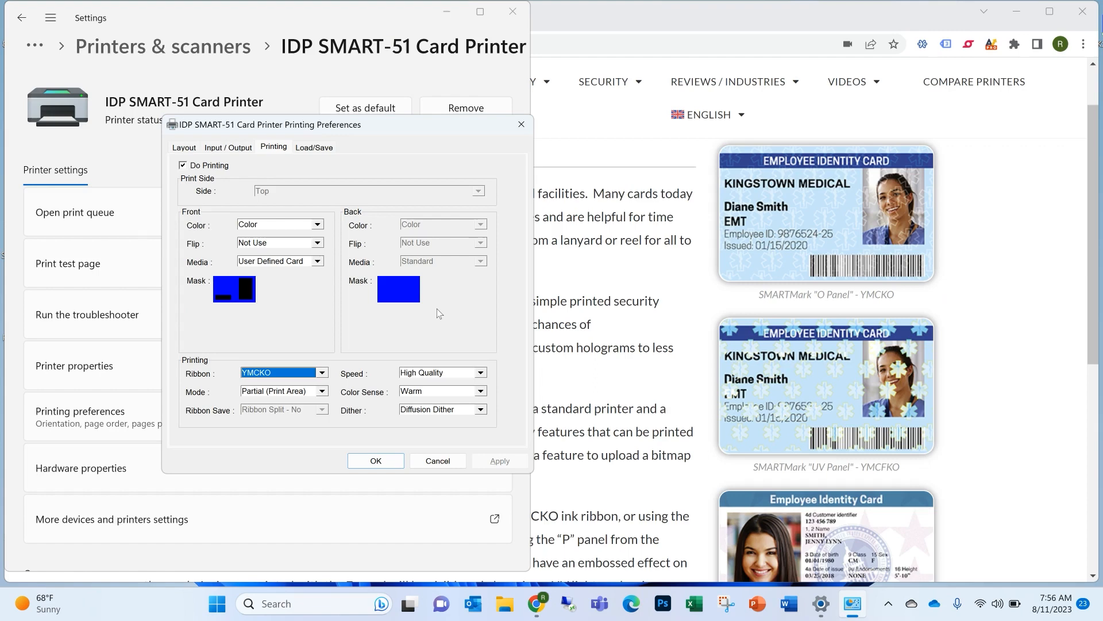
pyautogui.moveTo(279, 298)
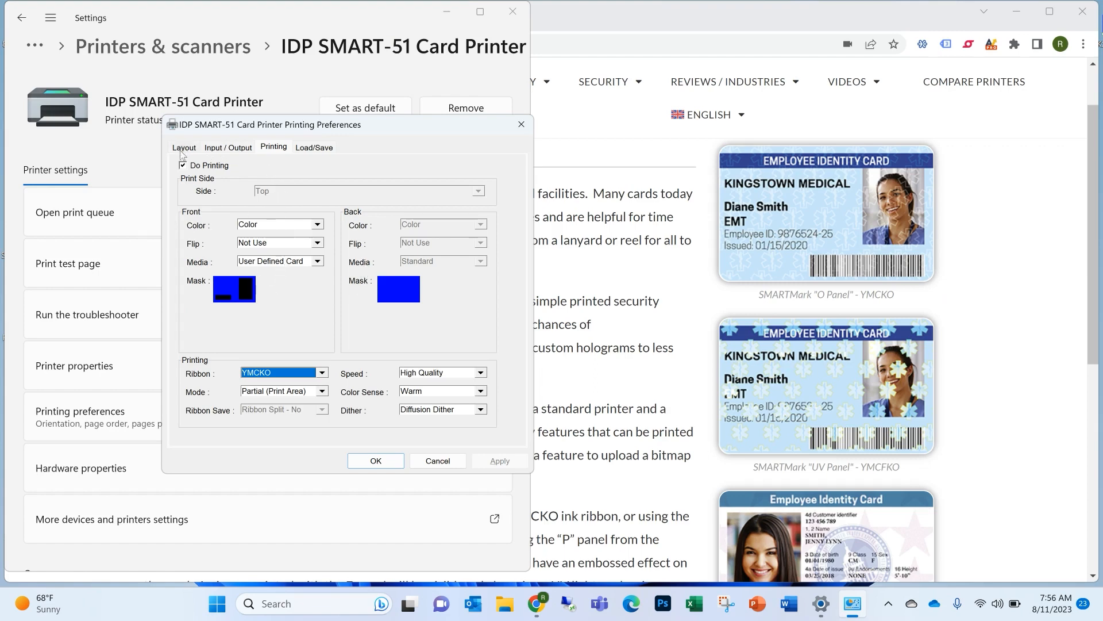
# - Set Resin Extraction to Black Dots in Advanced options and confirm the preferences
pyautogui.click(184, 147)
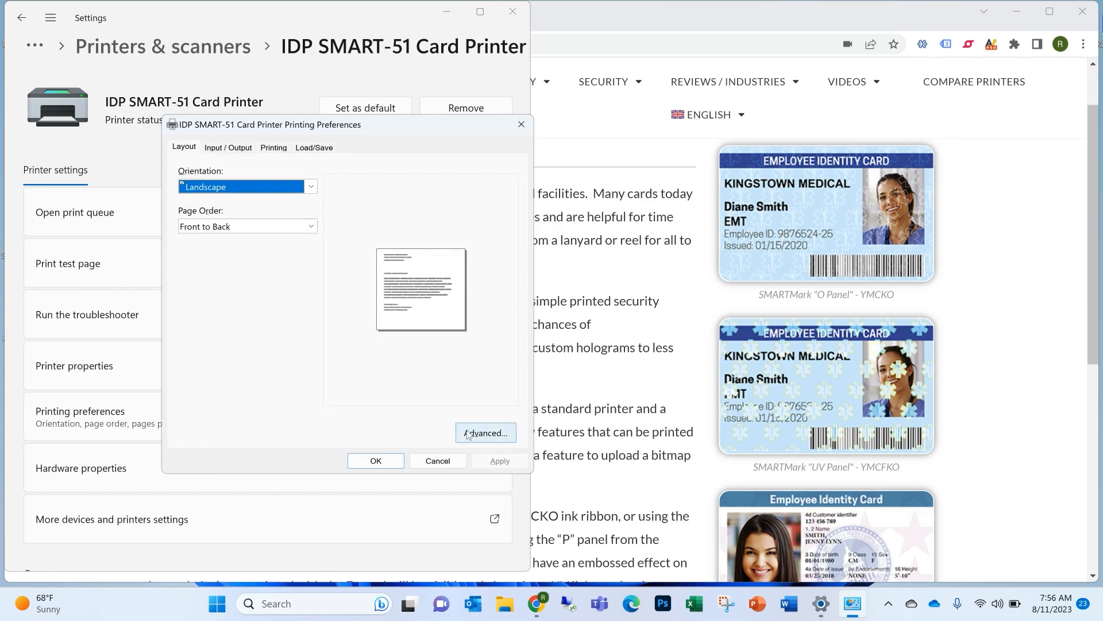
pyautogui.click(484, 433)
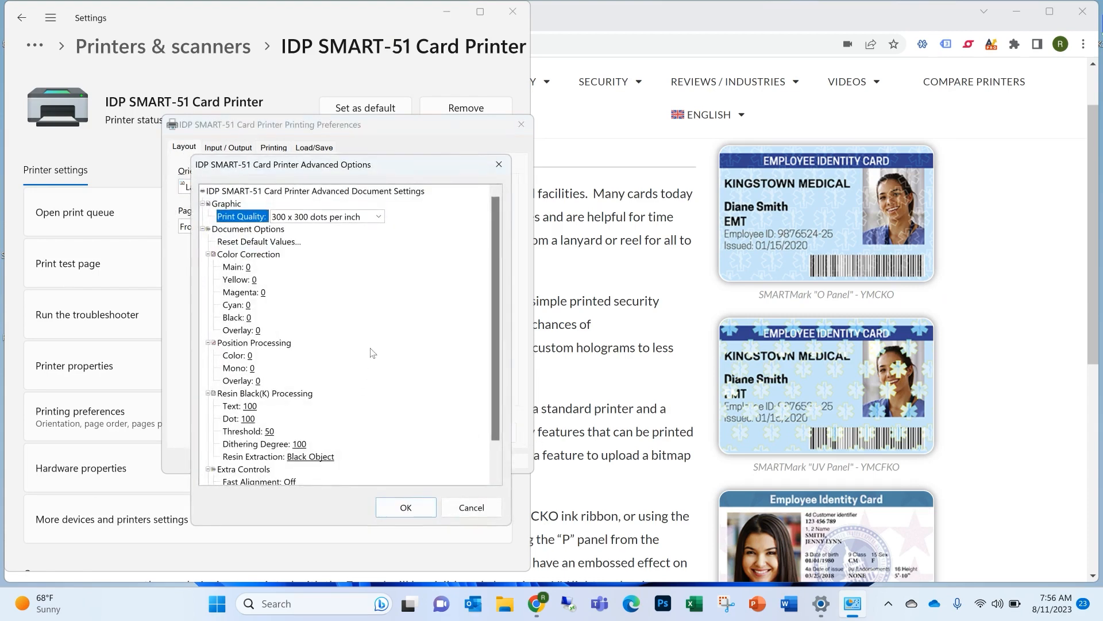
pyautogui.scroll(-3)
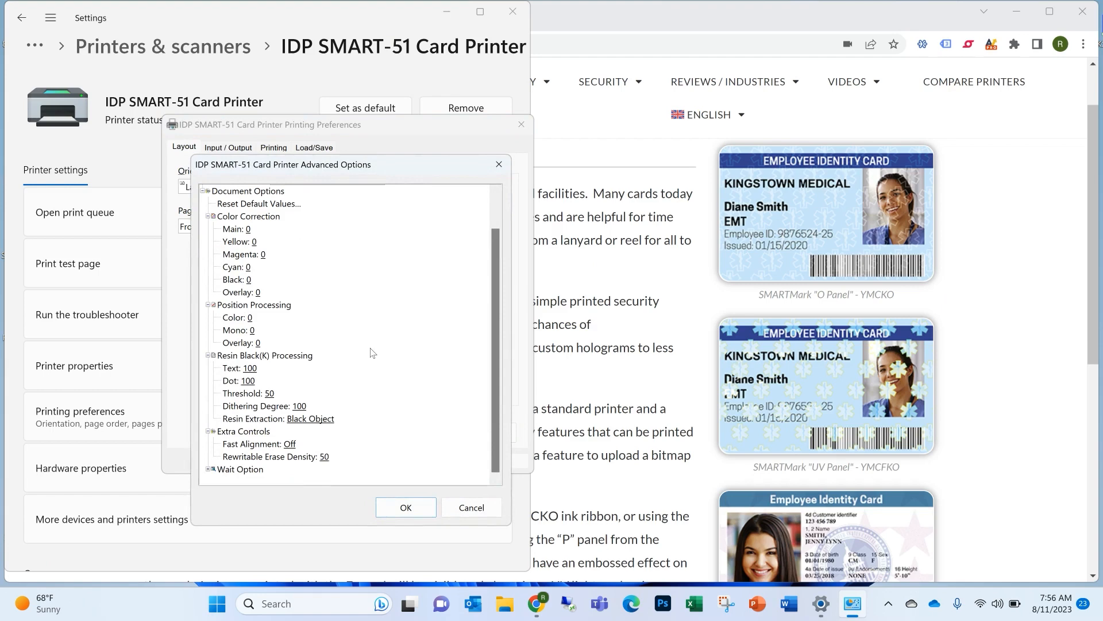
pyautogui.moveTo(371, 366)
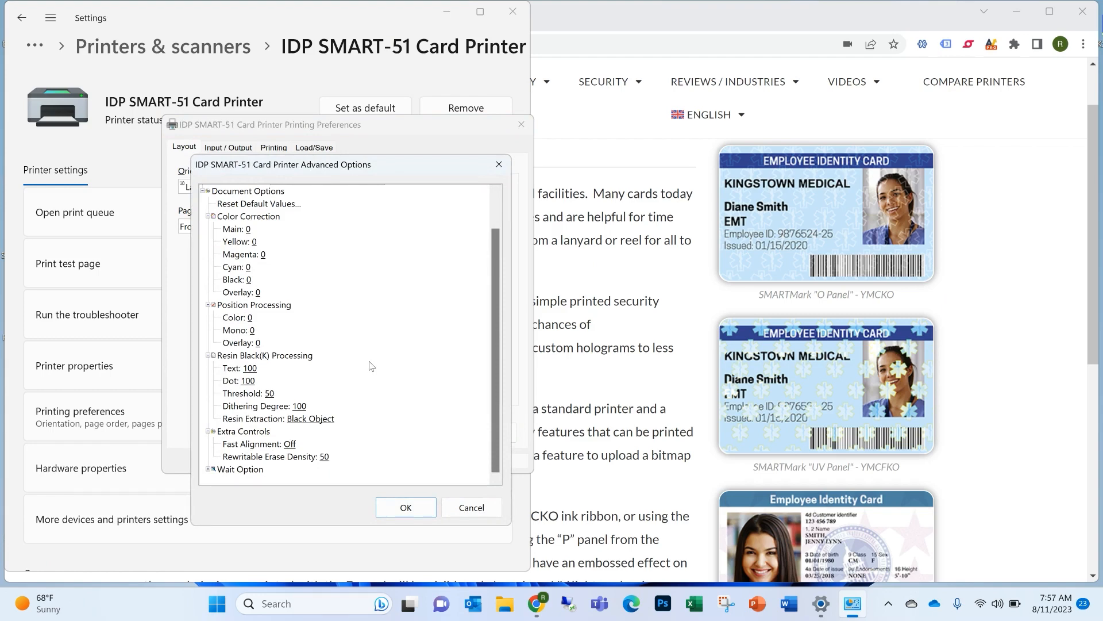
pyautogui.click(310, 418)
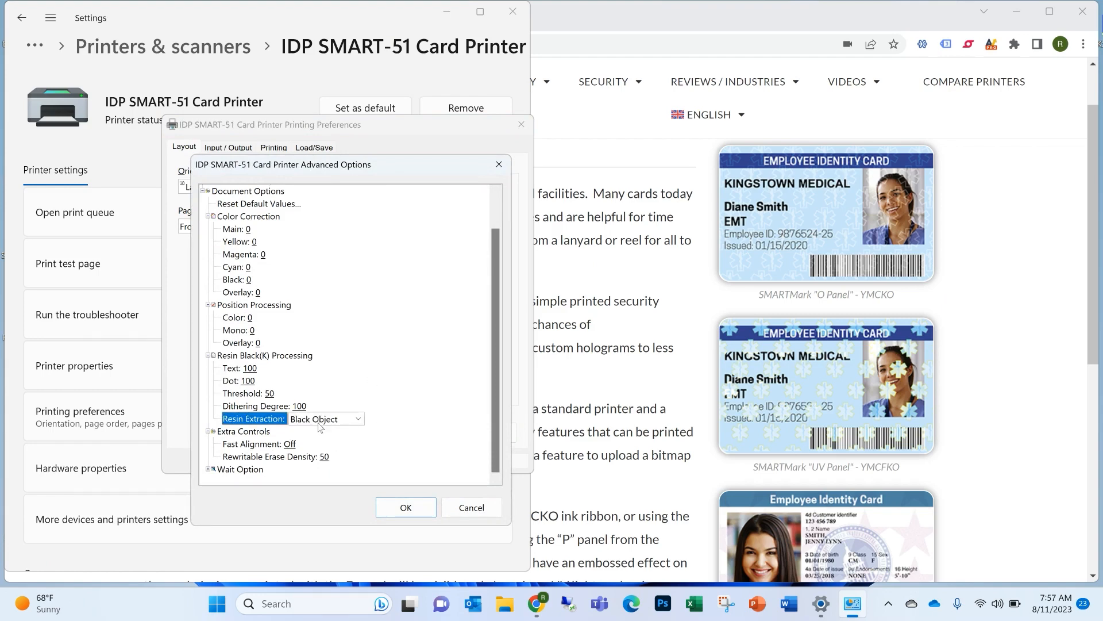
pyautogui.click(357, 418)
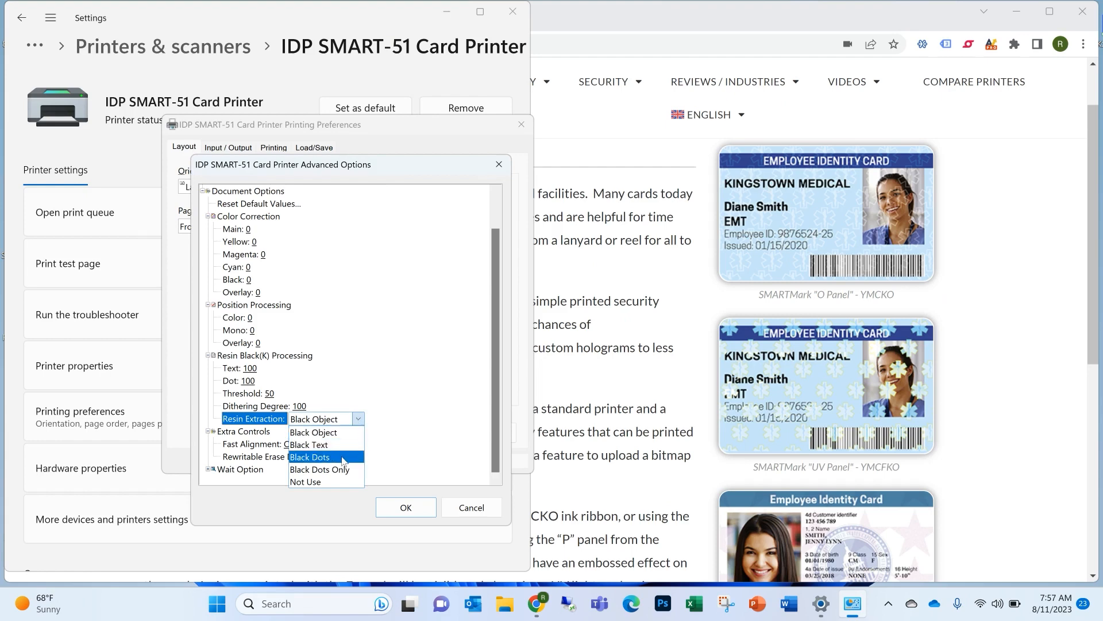
pyautogui.moveTo(313, 433)
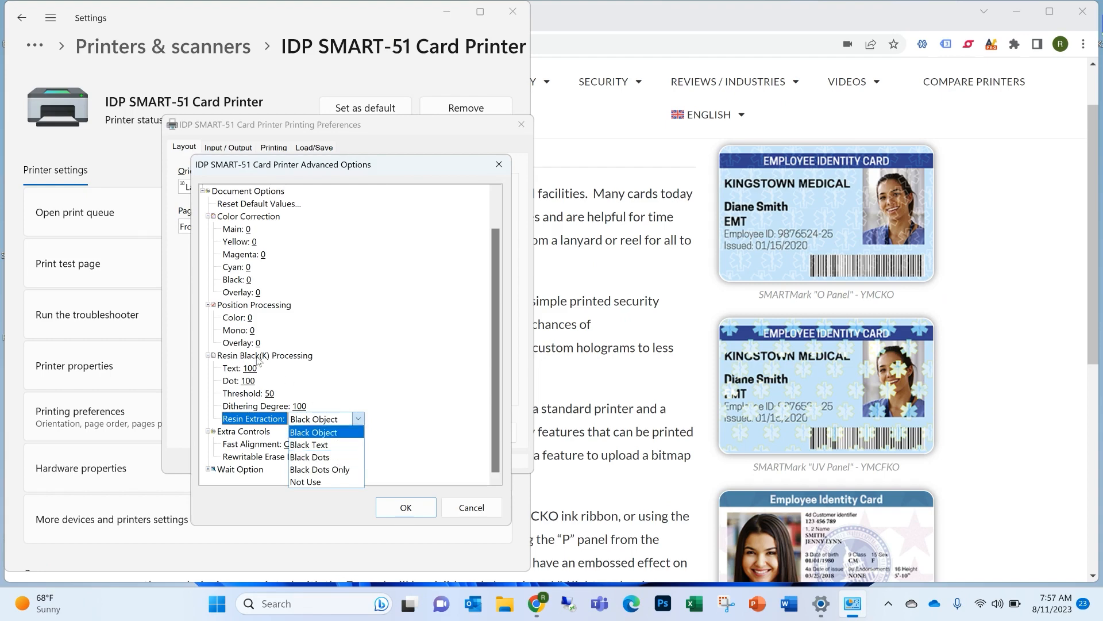
pyautogui.moveTo(317, 457)
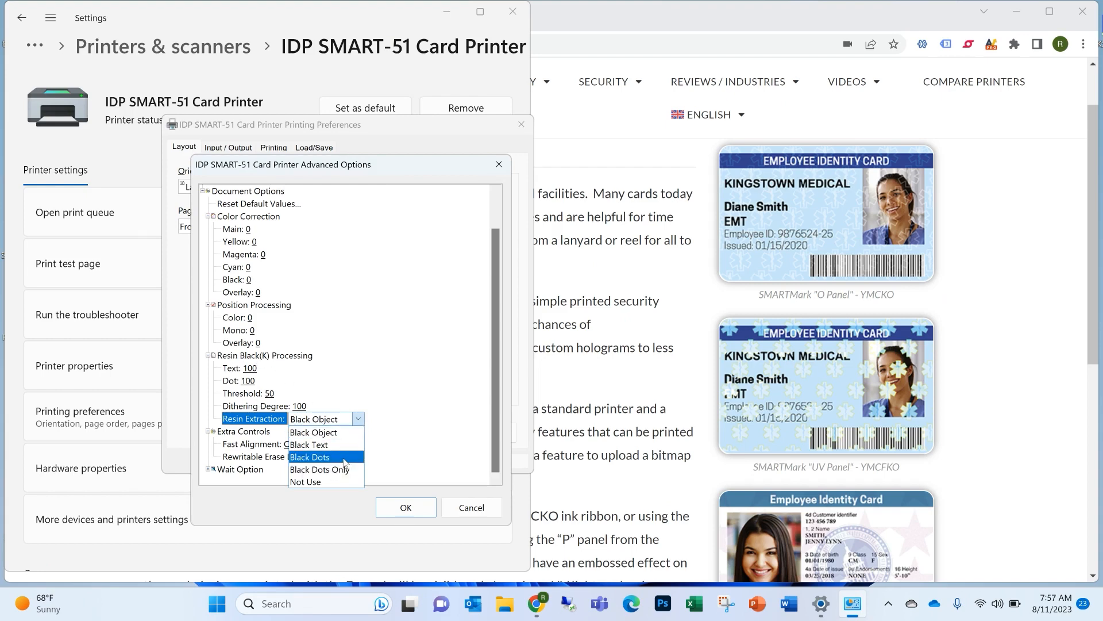
pyautogui.click(310, 457)
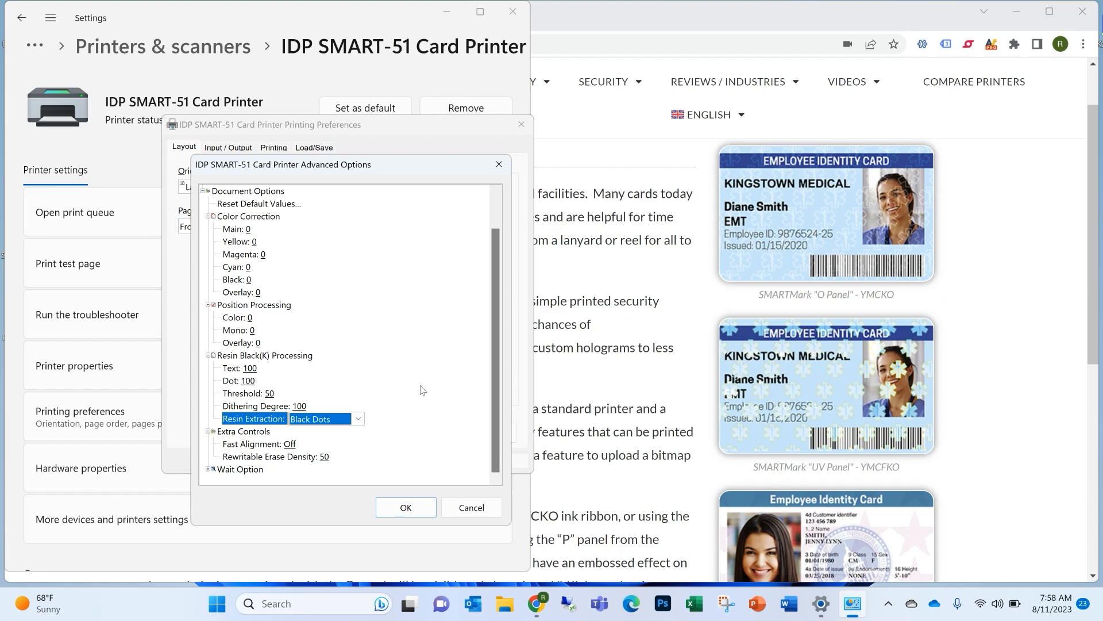
pyautogui.moveTo(449, 511)
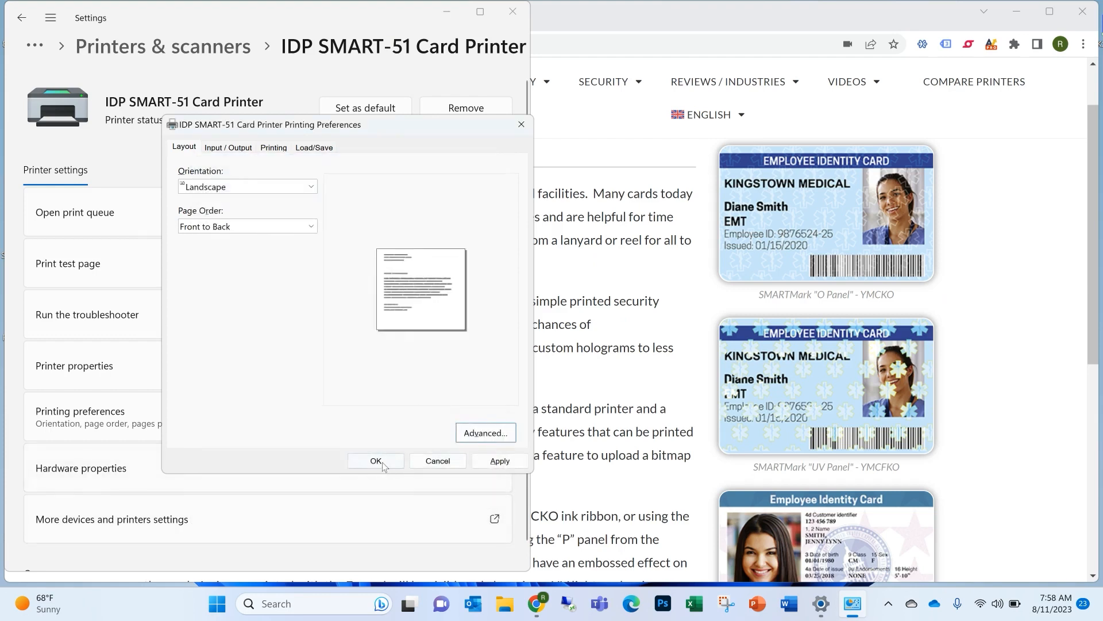
pyautogui.click(375, 460)
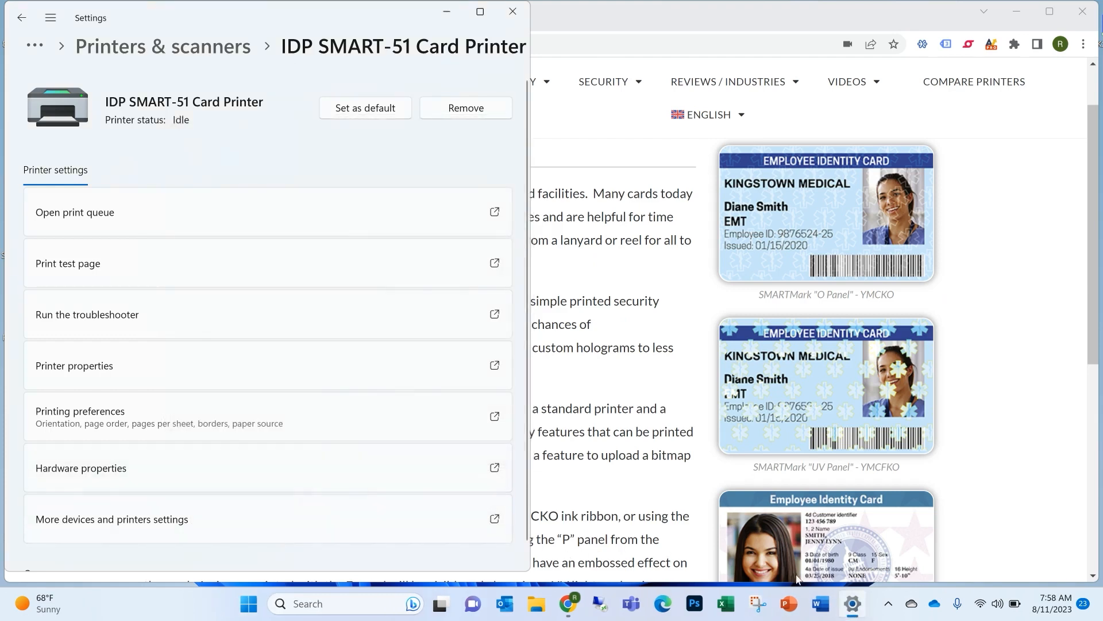